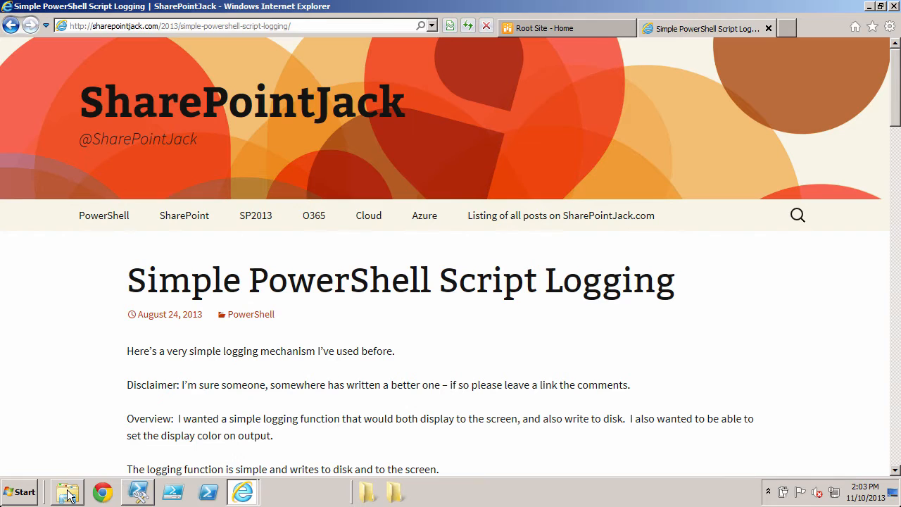
# Step: Create a folder named 'scripts' on drive C and open it
pyautogui.click(66, 491)
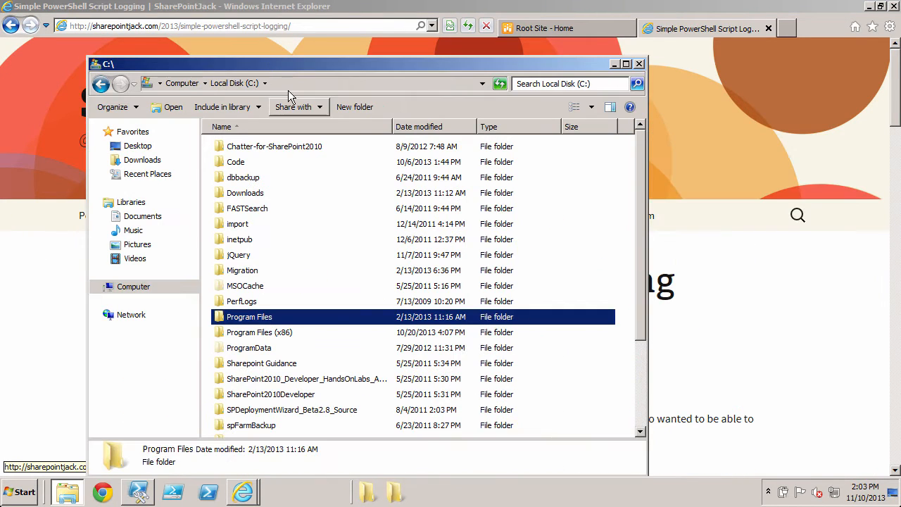
pyautogui.click(354, 107)
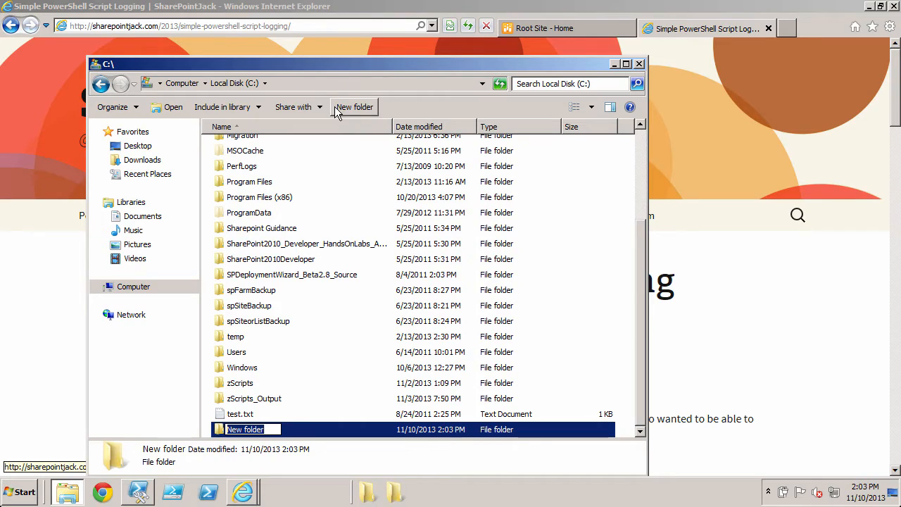
pyautogui.write('scripts')
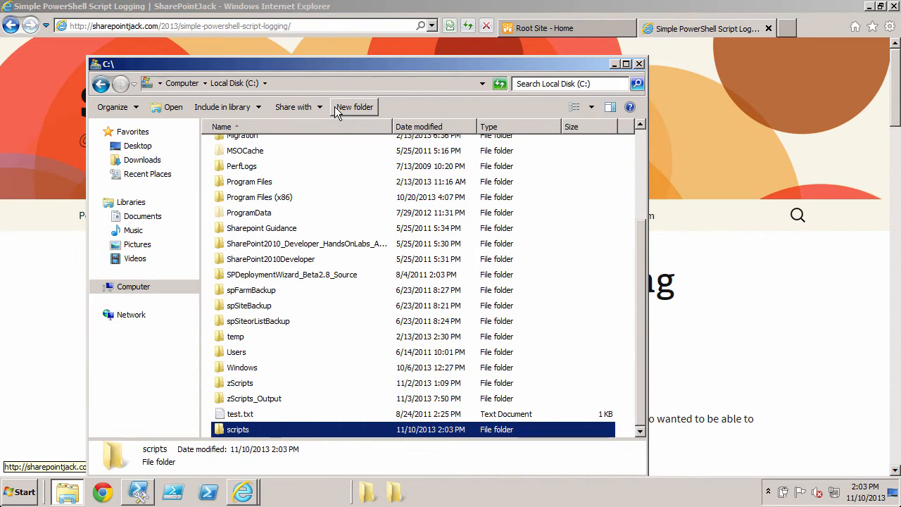
pyautogui.doubleClick(237, 428)
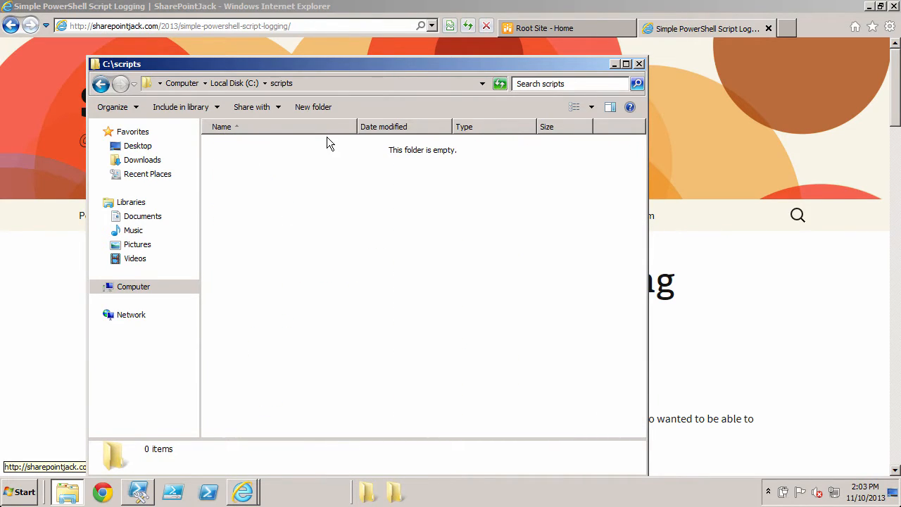
# Step: Create a '_masters' subfolder inside scripts and open it
pyautogui.click(312, 107)
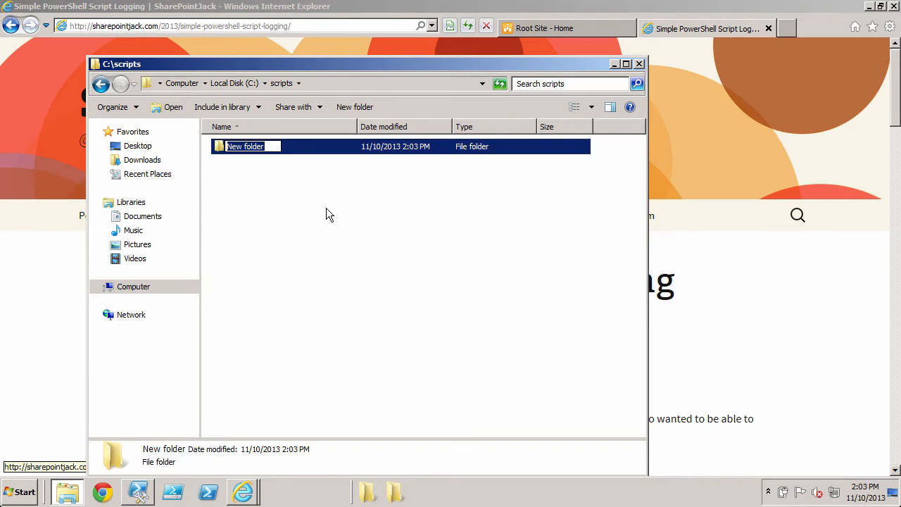
pyautogui.write('_masters')
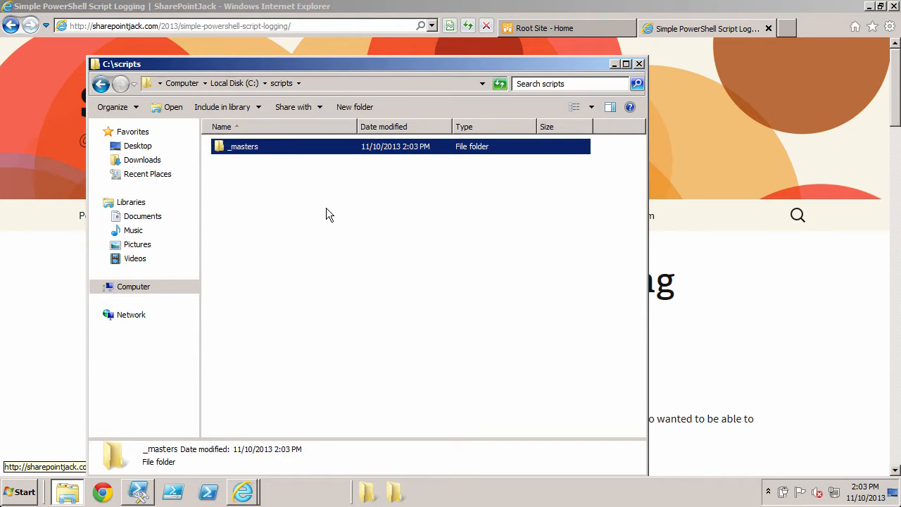
pyautogui.doubleClick(243, 145)
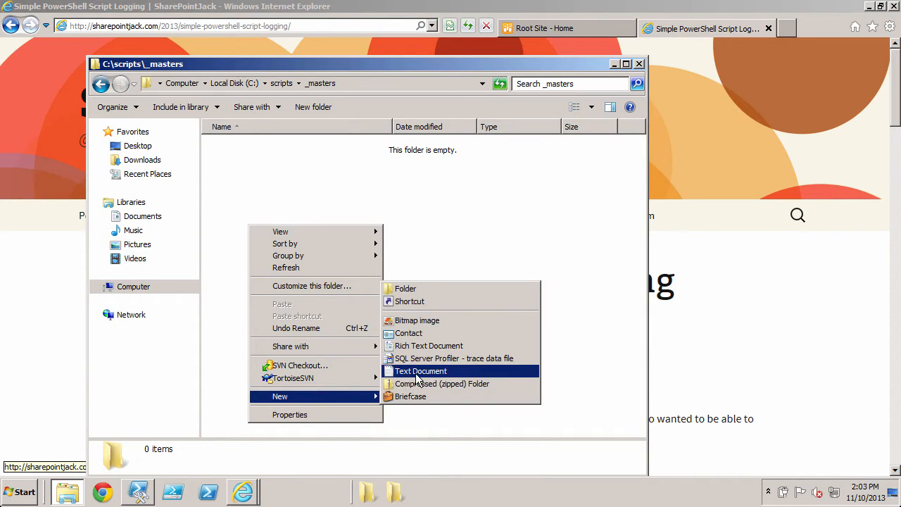
# Step: Create an empty loggingmaster.ps1 in _masters and edit it with Notepad++
pyautogui.click(421, 371)
pyautogui.write('loggingmaster.ps1t')
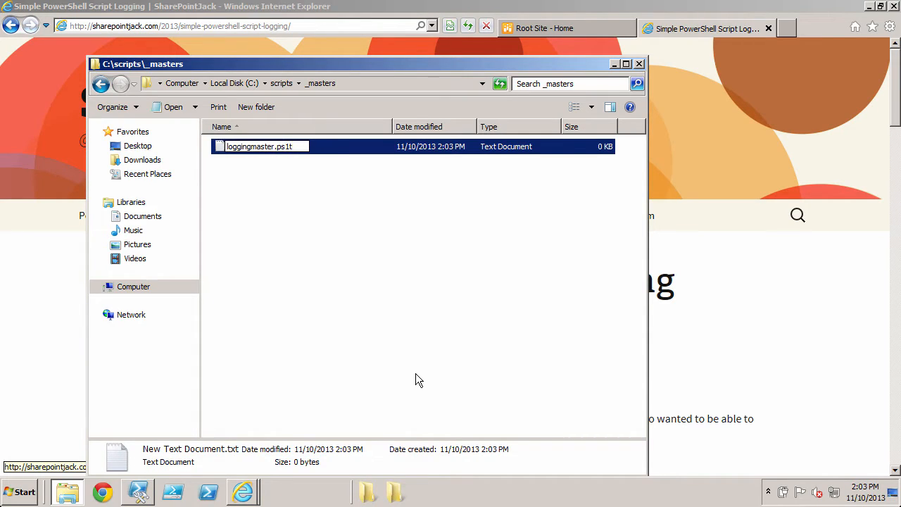
pyautogui.press('Return')
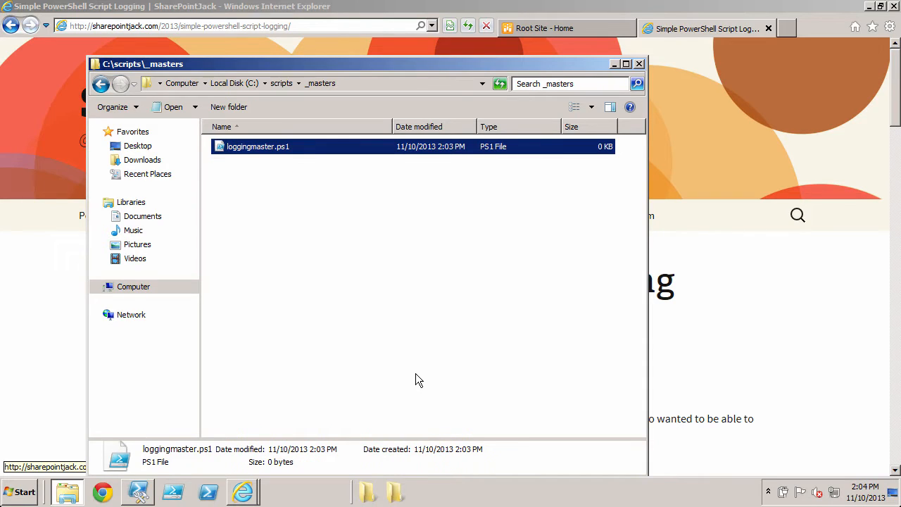
pyautogui.moveTo(273, 191)
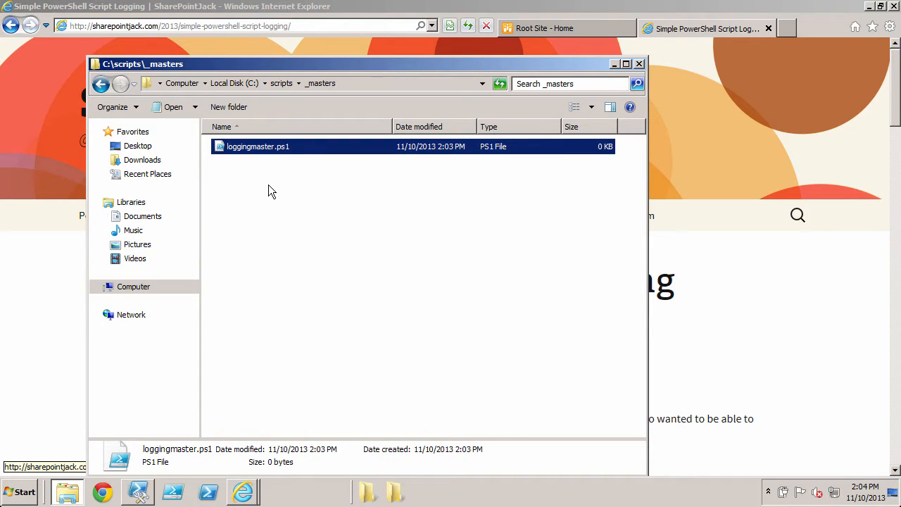
pyautogui.moveTo(258, 153)
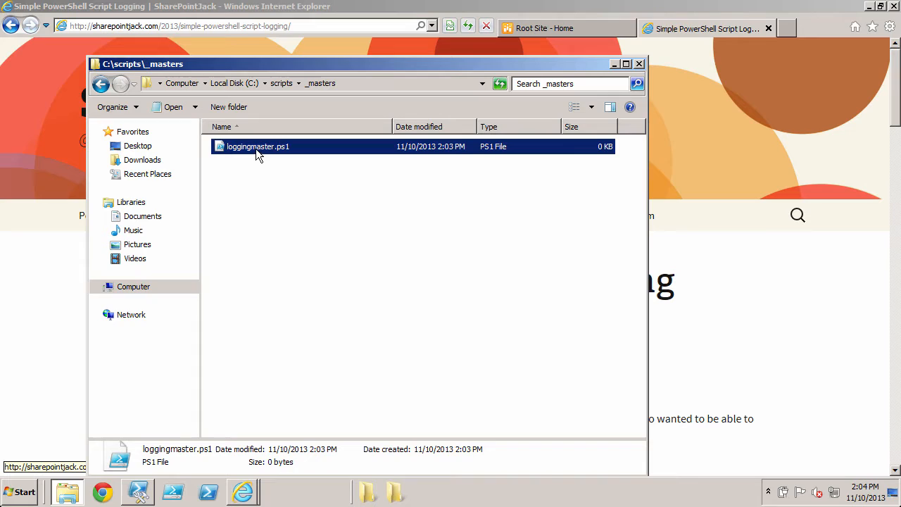
pyautogui.rightClick(256, 147)
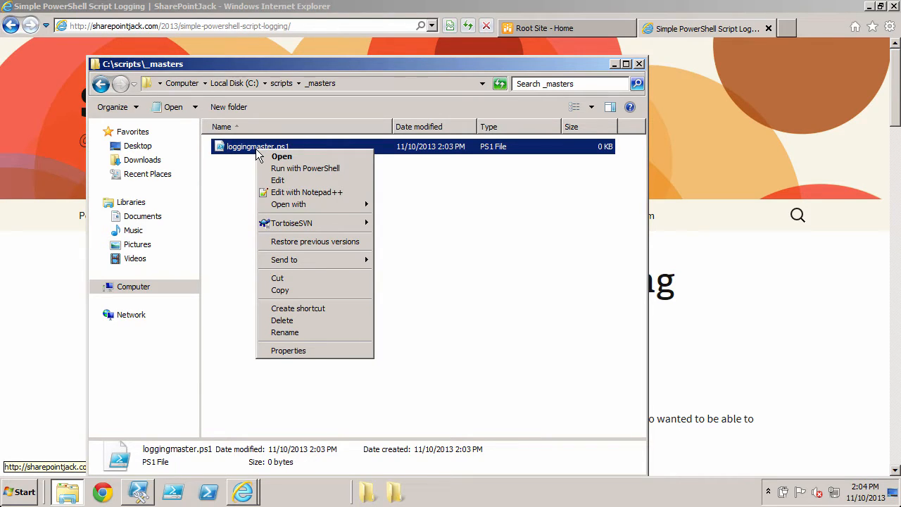
pyautogui.moveTo(307, 192)
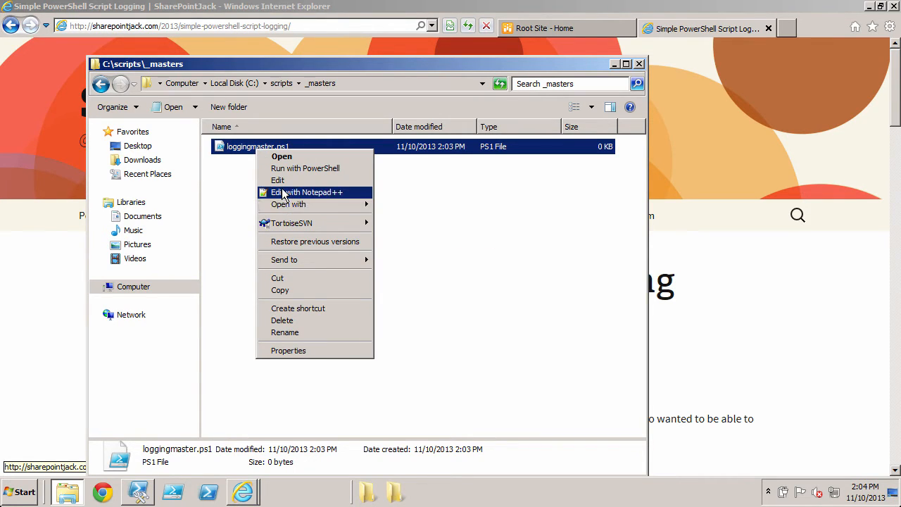
pyautogui.click(308, 192)
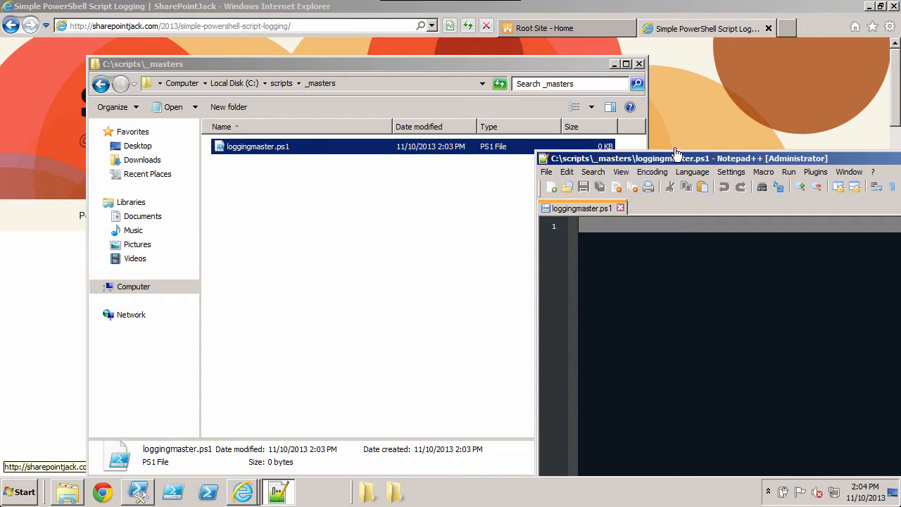
pyautogui.moveTo(207, 7)
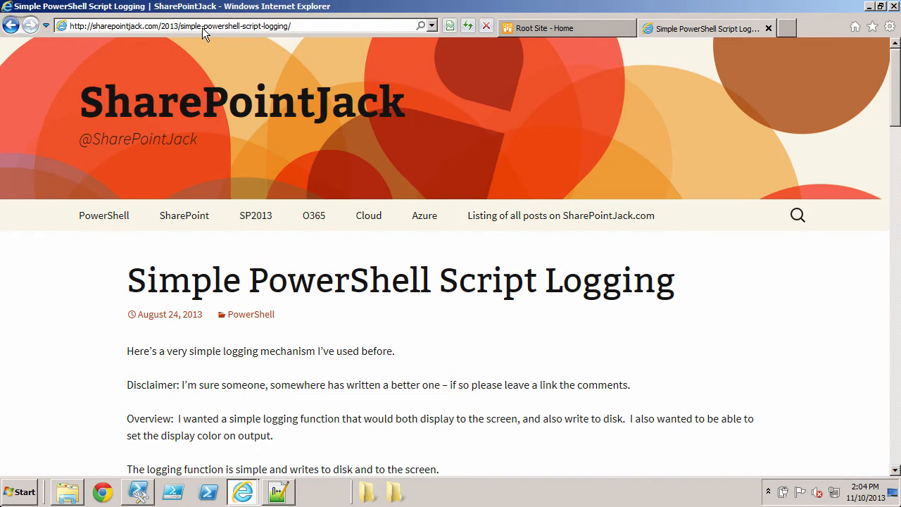
# Step: Go to the blog's 'Listing of all posts' page
pyautogui.scroll(-3)
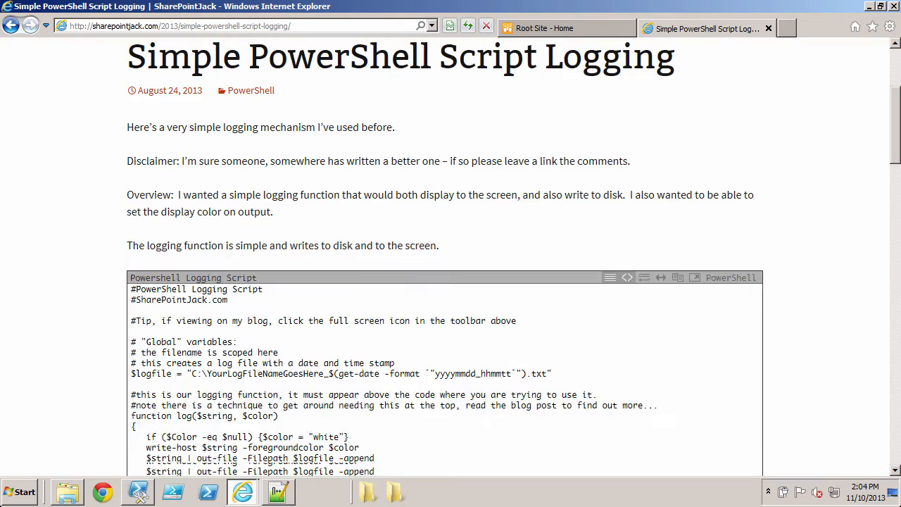
pyautogui.scroll(-3)
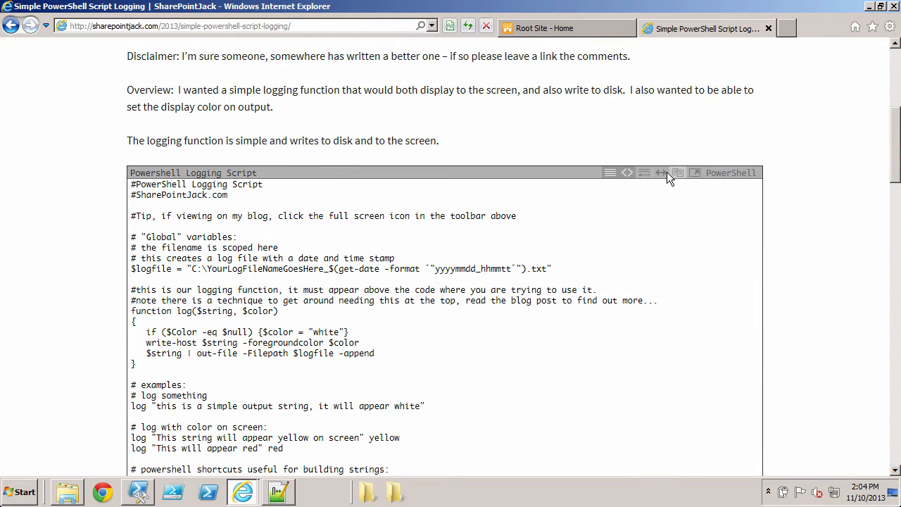
pyautogui.scroll(3)
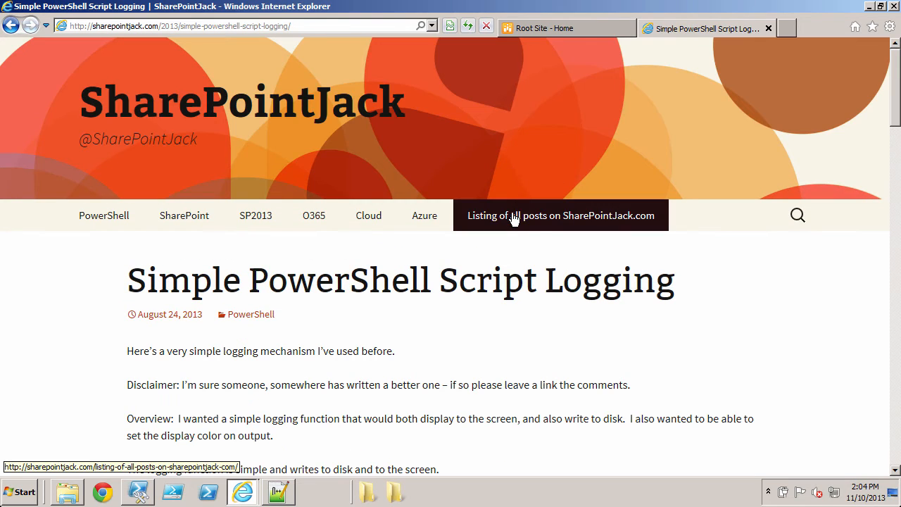
pyautogui.click(560, 215)
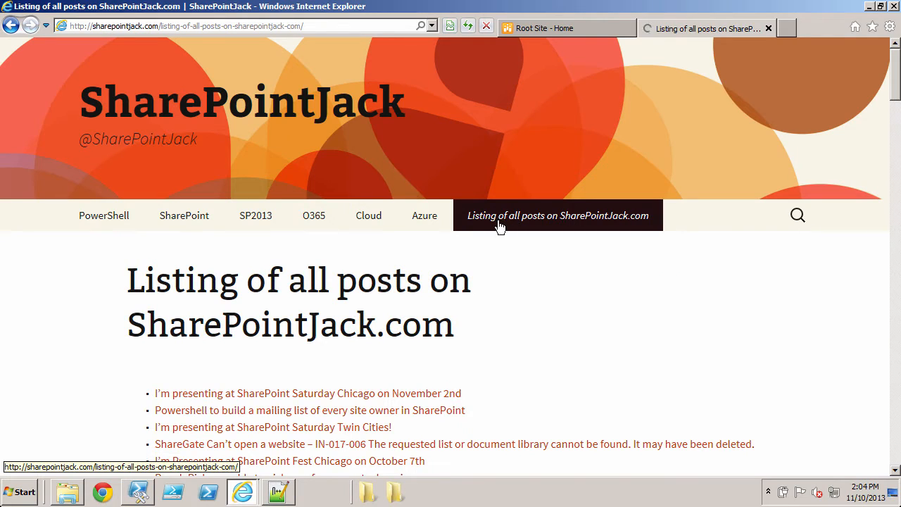
pyautogui.moveTo(335, 261)
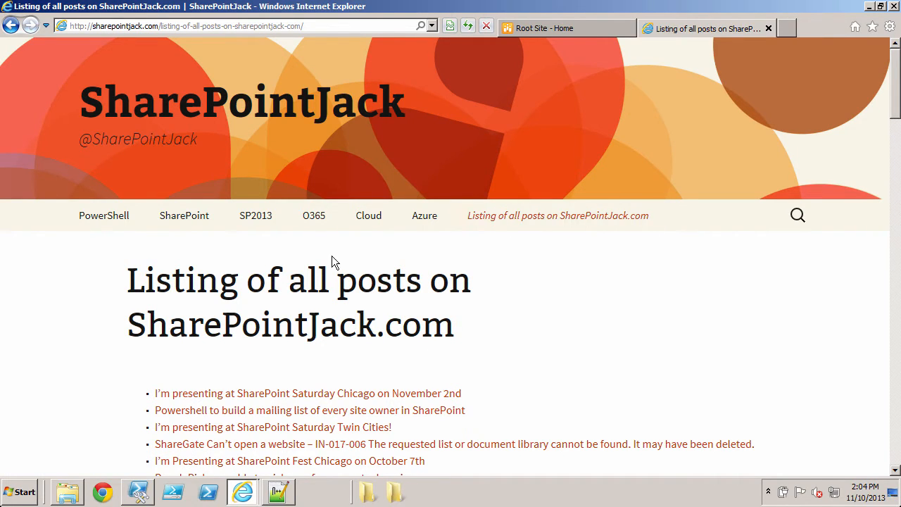
# Step: Search the page for 'logging' and open the Simple PowerShell Script Logging post
pyautogui.press('ctrl+f')
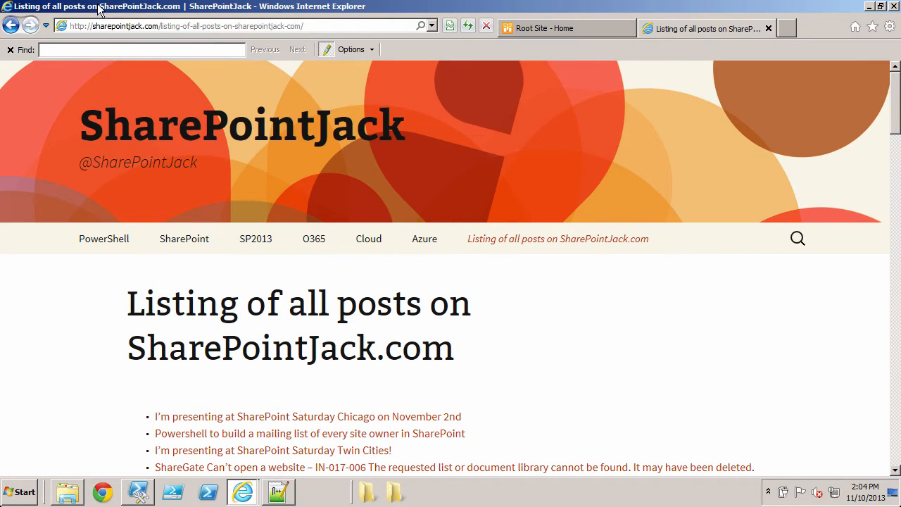
pyautogui.moveTo(120, 126)
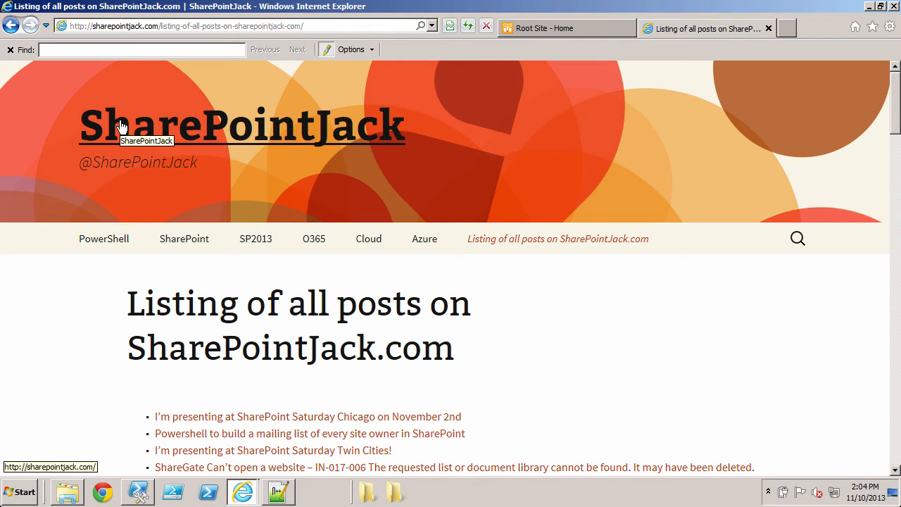
pyautogui.write('logging')
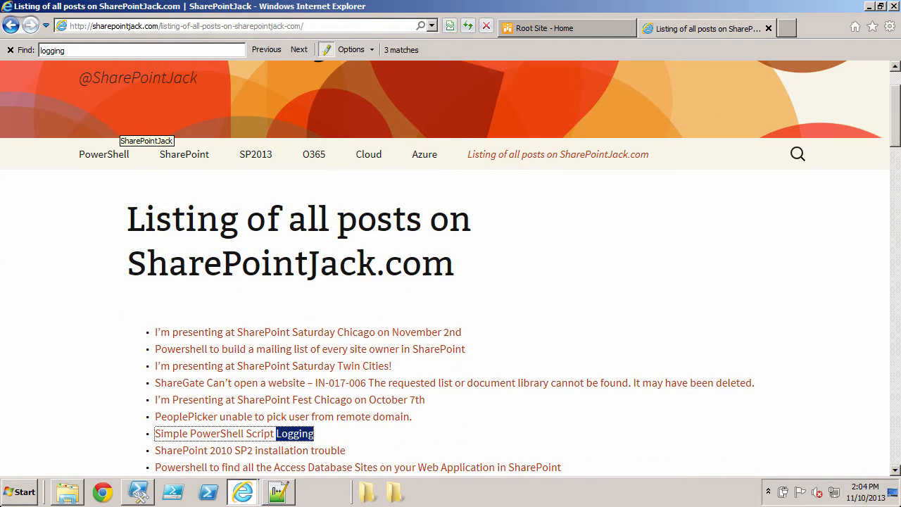
pyautogui.moveTo(256, 412)
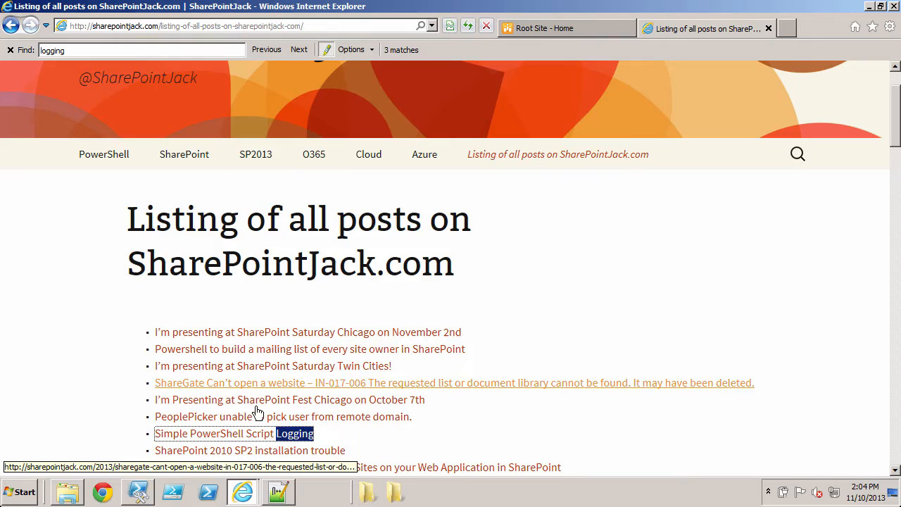
pyautogui.click(213, 432)
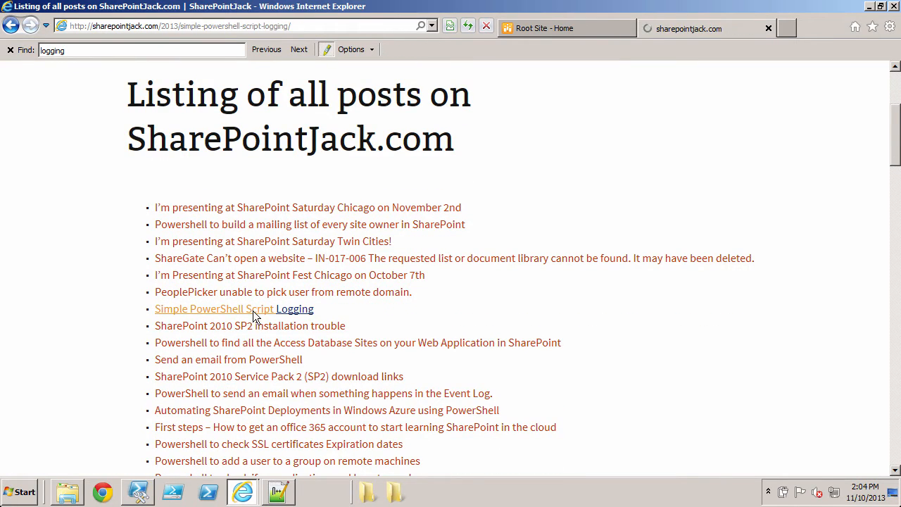
pyautogui.click(214, 309)
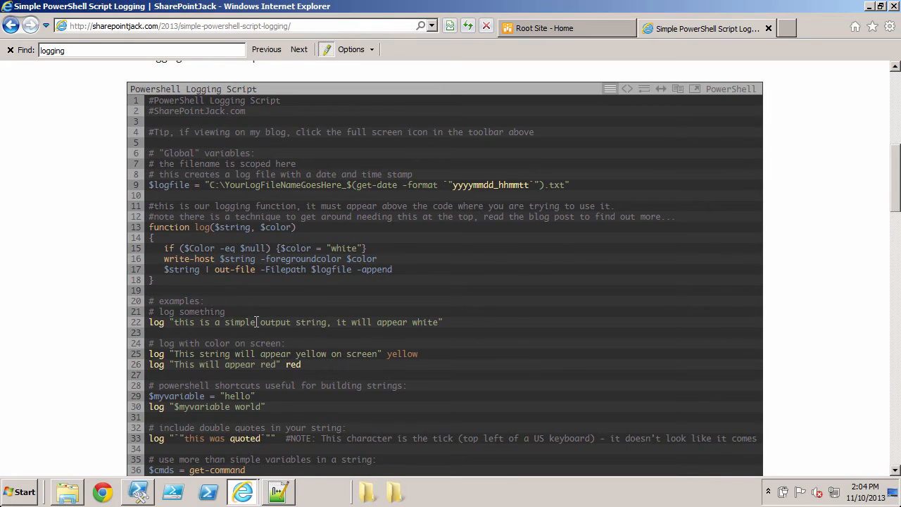
# Step: Expand the post's code block into plain text to copy the logging script
pyautogui.scroll(3)
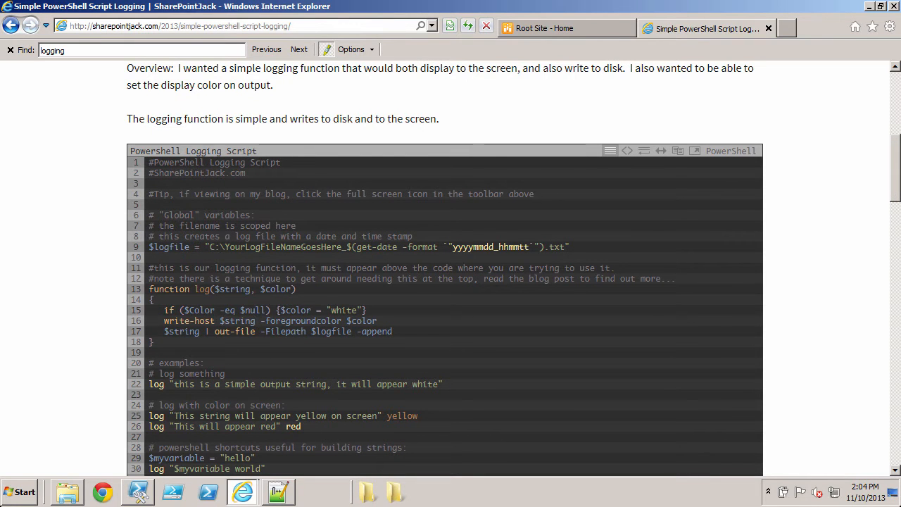
pyautogui.moveTo(661, 184)
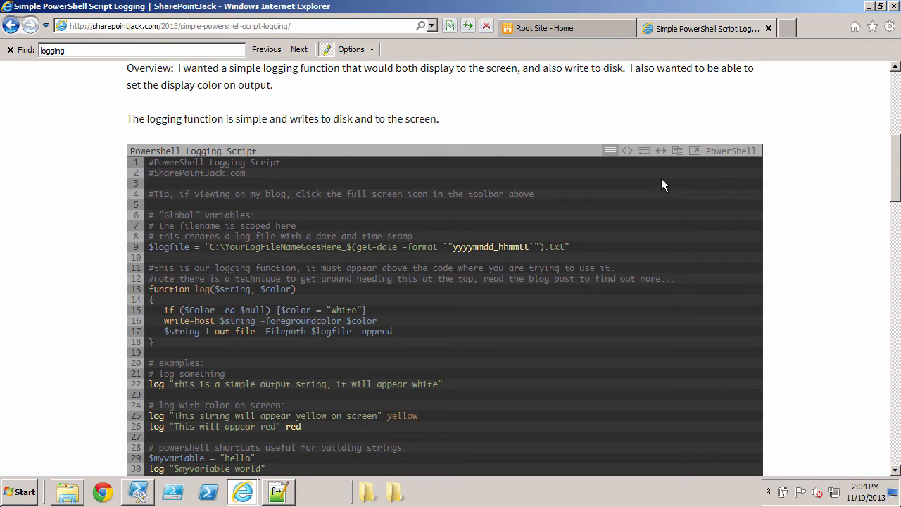
pyautogui.moveTo(677, 150)
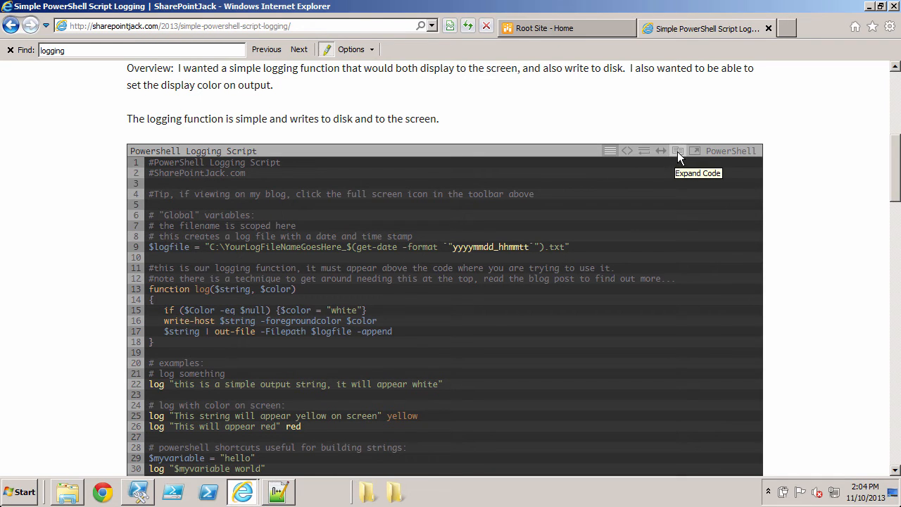
pyautogui.click(677, 151)
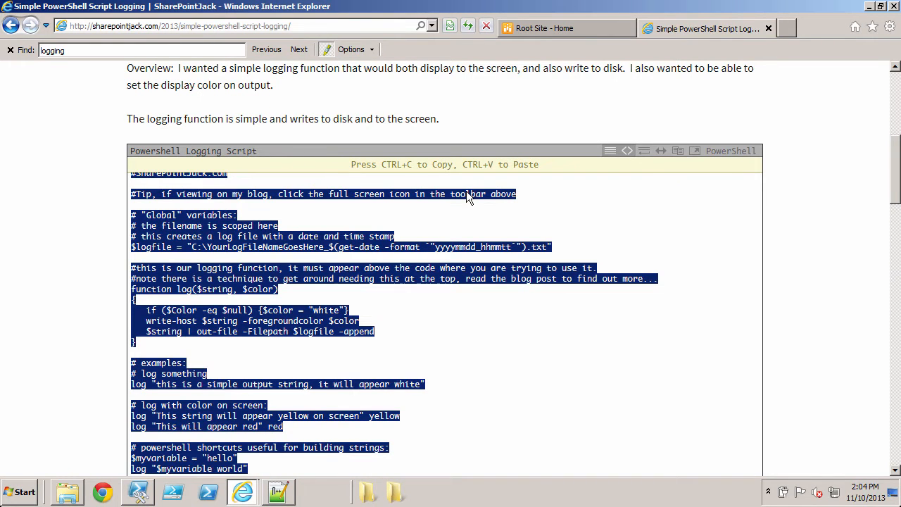
pyautogui.moveTo(395, 177)
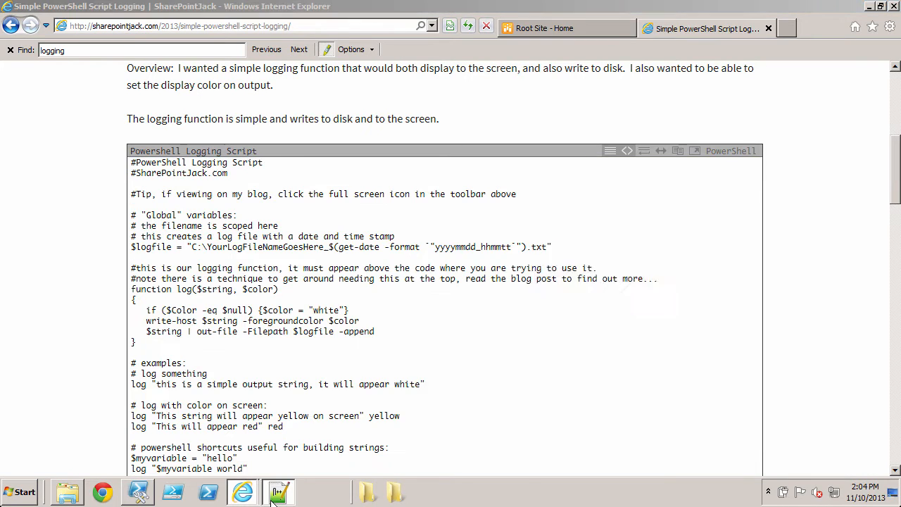
# Step: Paste the logging script into loggingmaster.ps1 in Notepad++ and save it
pyautogui.click(277, 491)
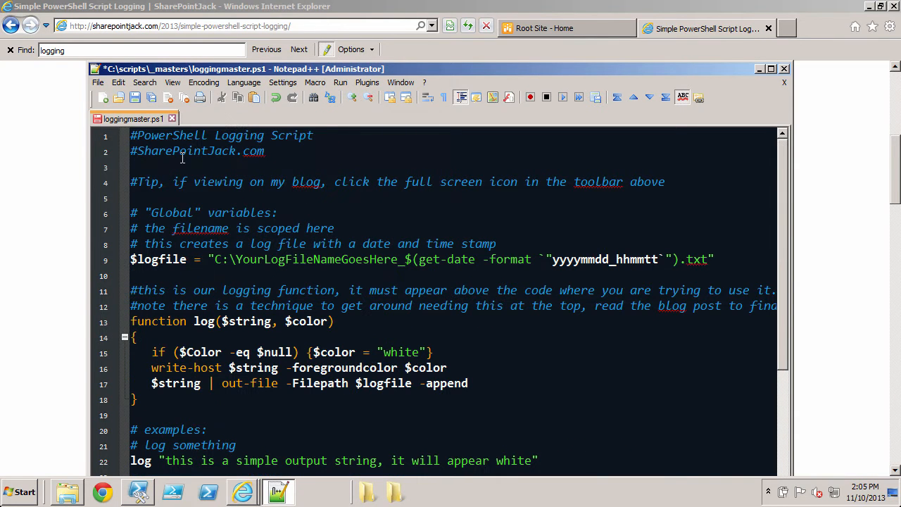
pyautogui.click(135, 97)
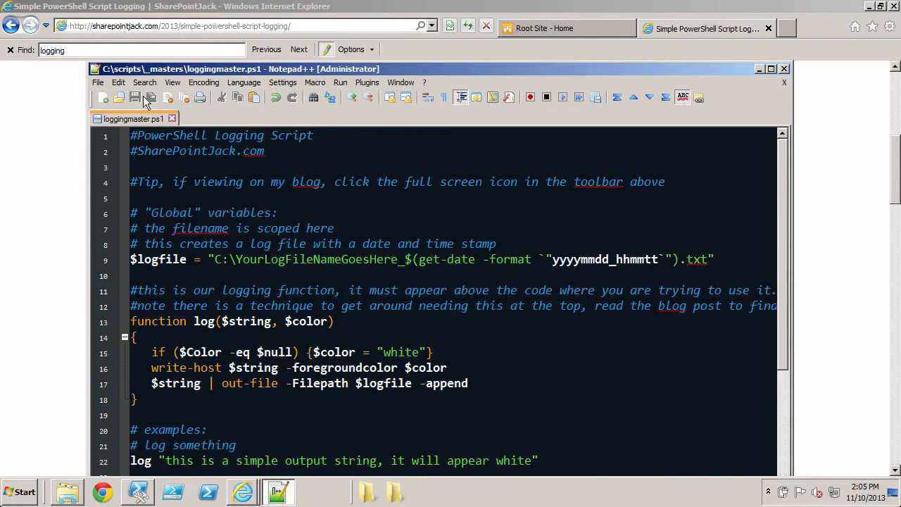
pyautogui.moveTo(102, 148)
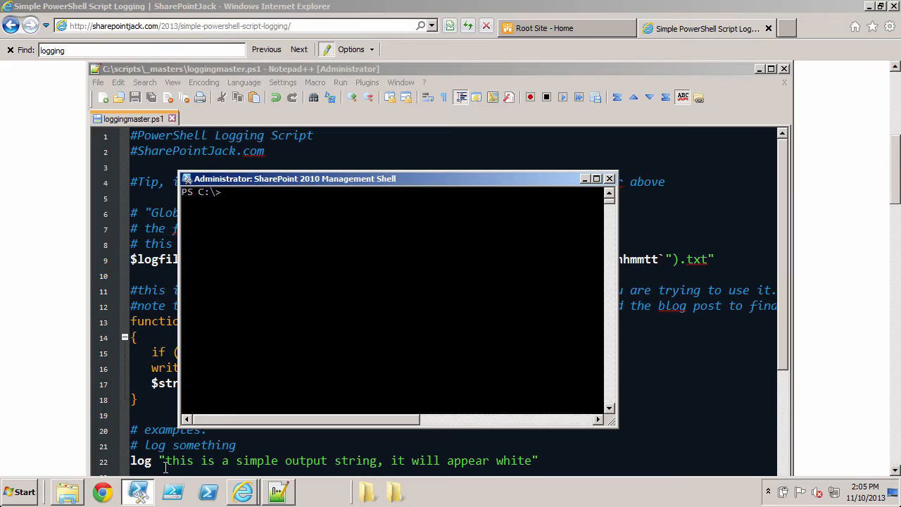
# Step: Change into C:\scripts\_masters in the shell and run .\loggingmaster.ps1
pyautogui.write('cd sc')
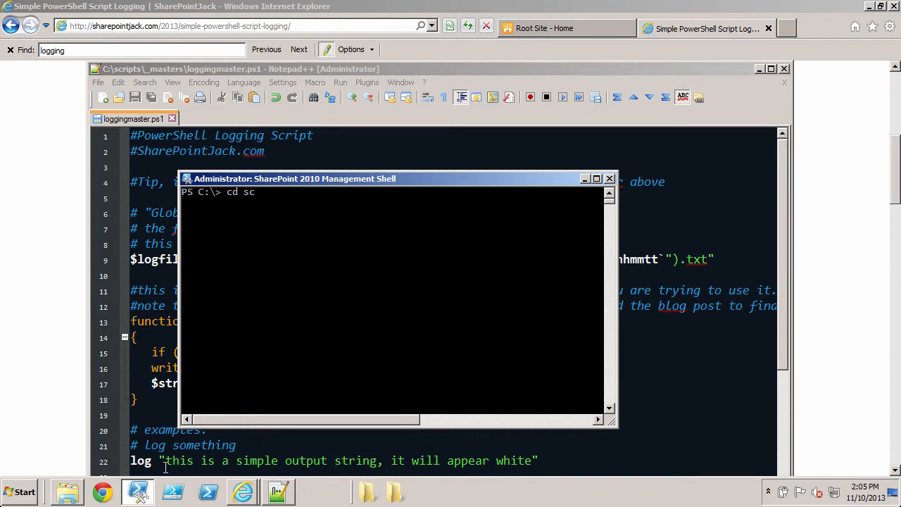
pyautogui.press('Return')
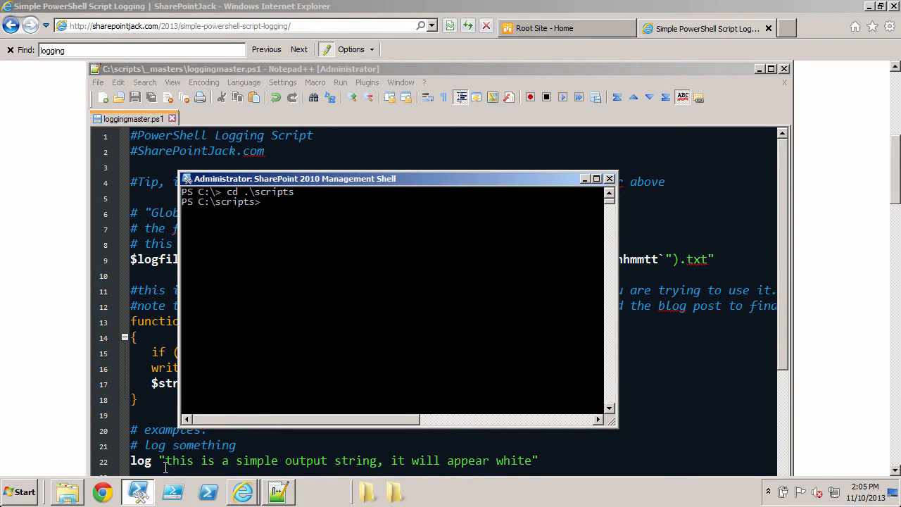
pyautogui.write('cd')
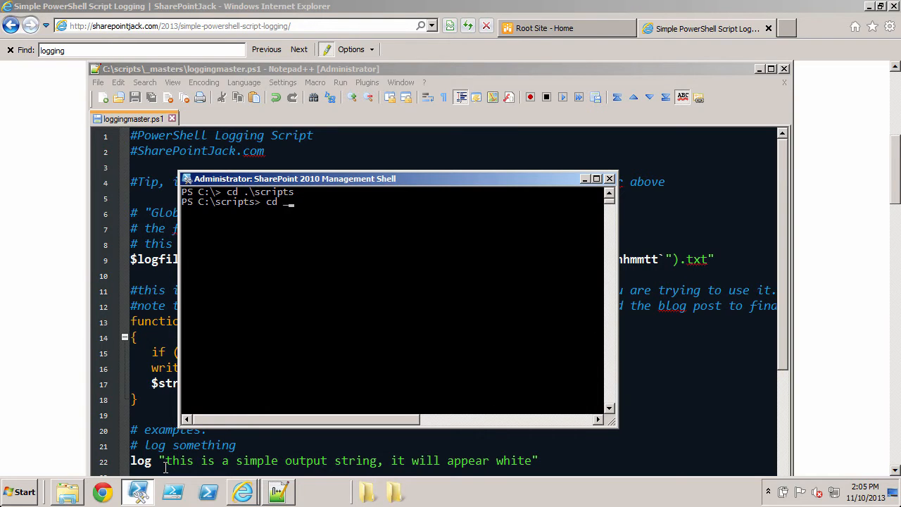
pyautogui.press('Return')
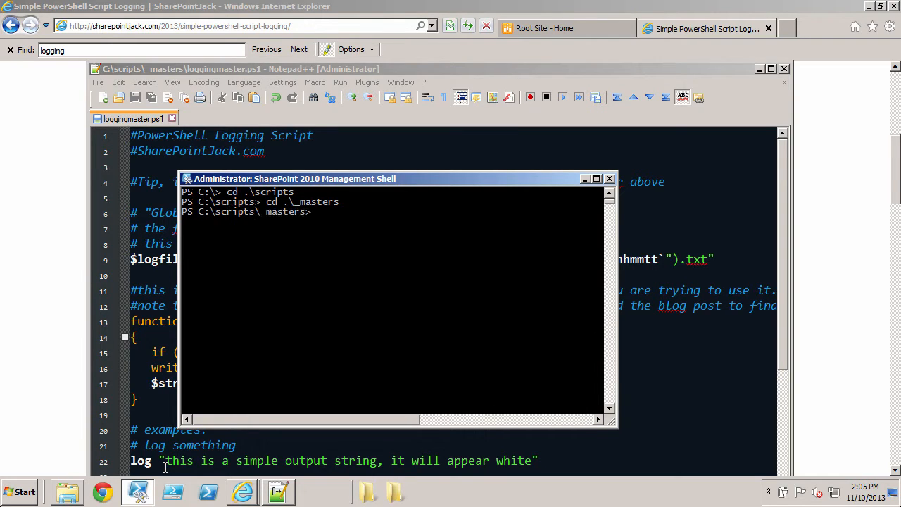
pyautogui.write('l')
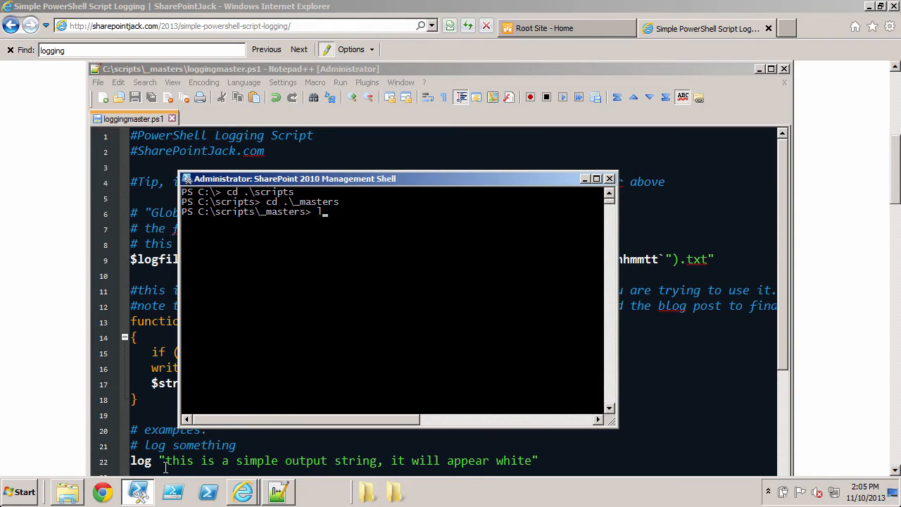
pyautogui.press('Return')
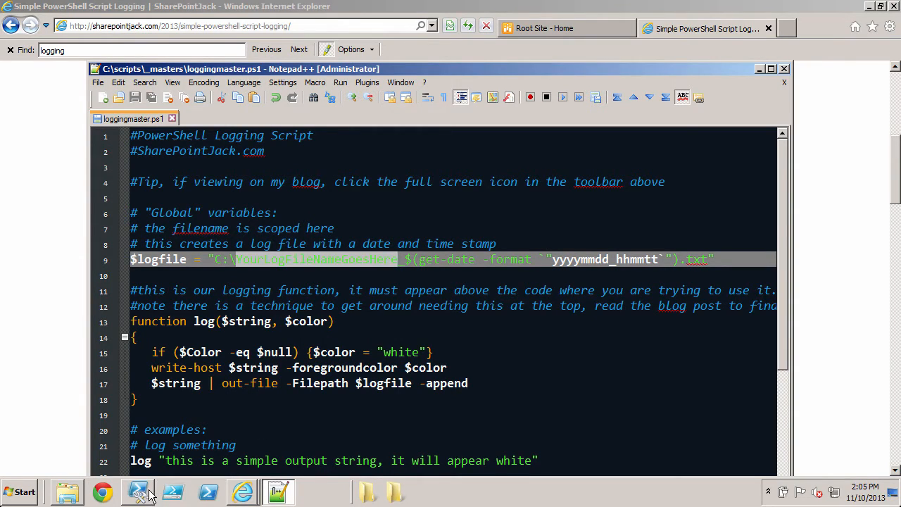
# Step: Delete the YourLogFileNameGoesHere log file from C:\ and confirm
pyautogui.click(138, 490)
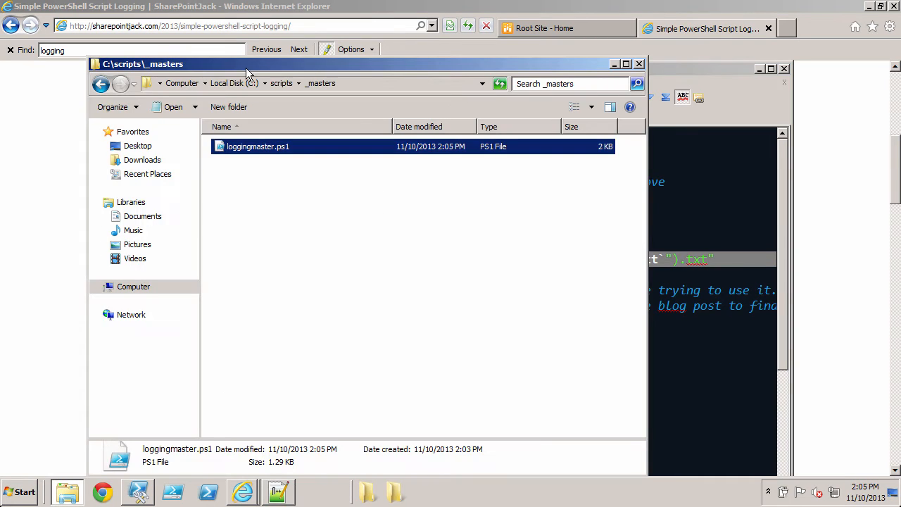
pyautogui.click(226, 83)
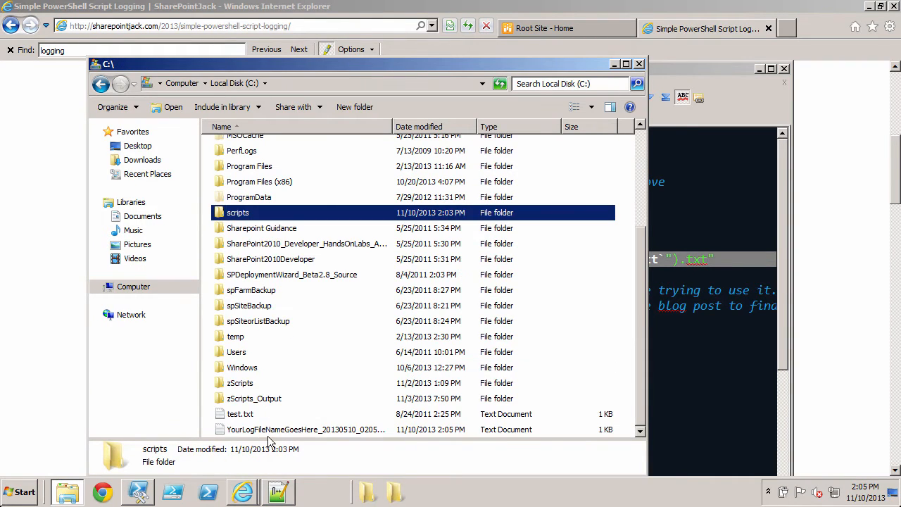
pyautogui.click(305, 429)
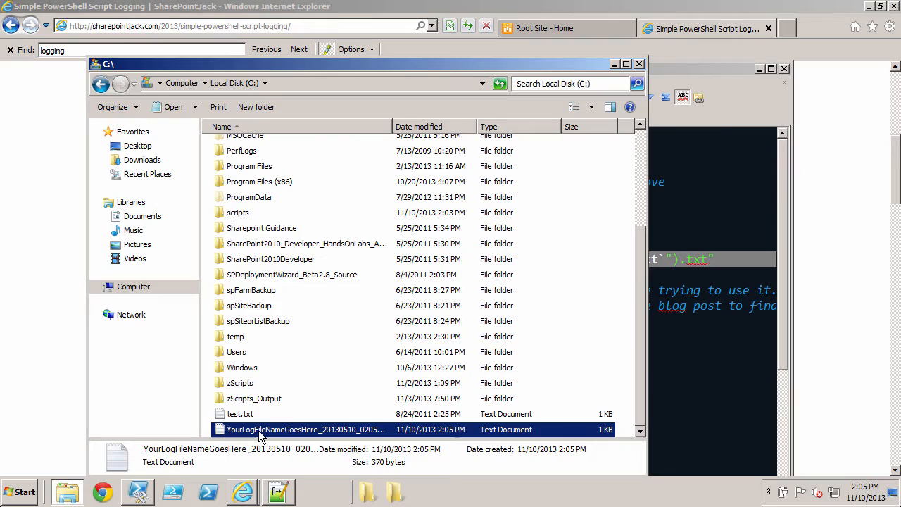
pyautogui.doubleClick(305, 430)
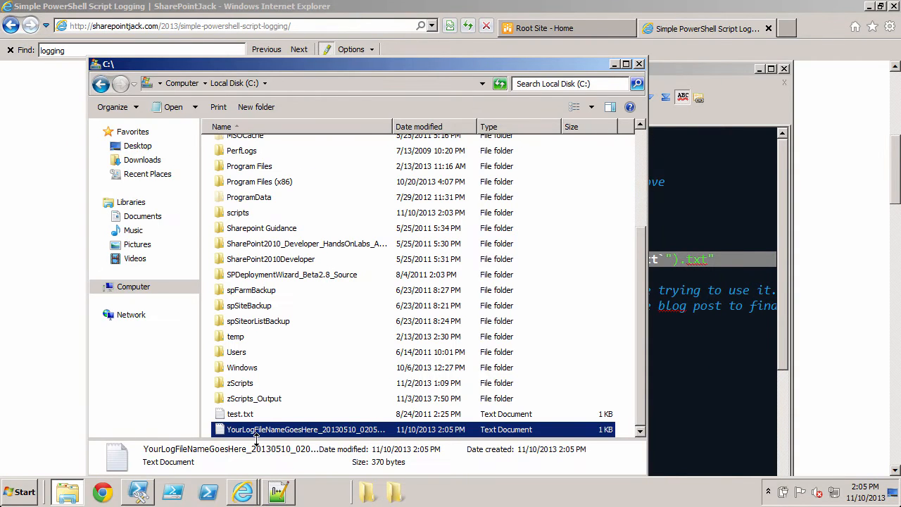
pyautogui.press('Delete')
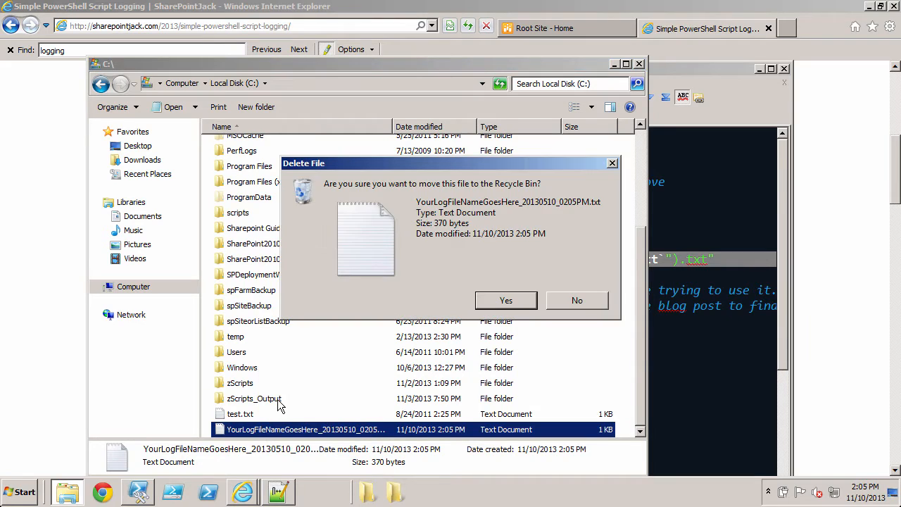
pyautogui.click(505, 300)
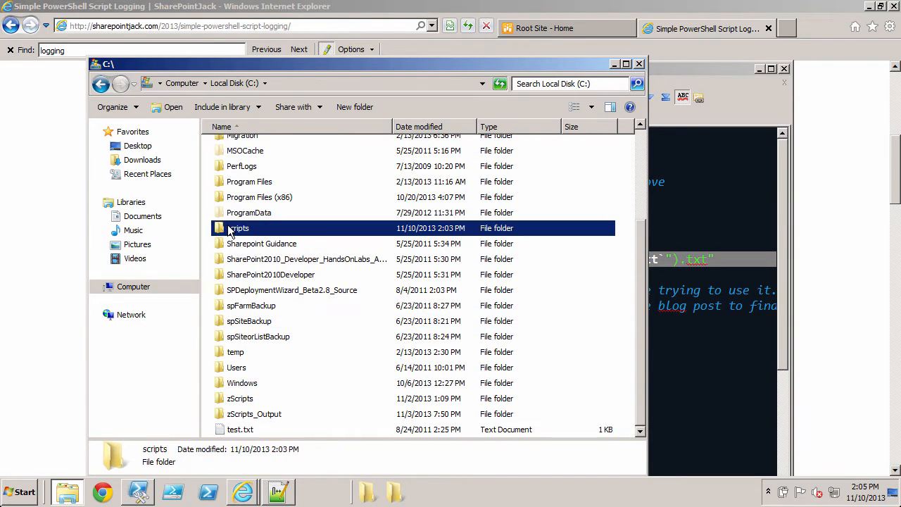
# Step: Open loggingmaster.ps1 and delete the example lines after the log function
pyautogui.doubleClick(238, 228)
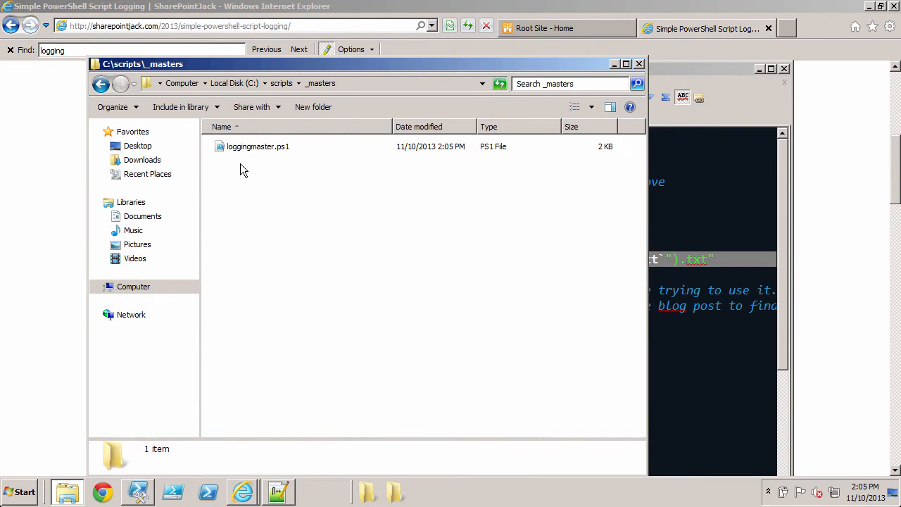
pyautogui.moveTo(243, 156)
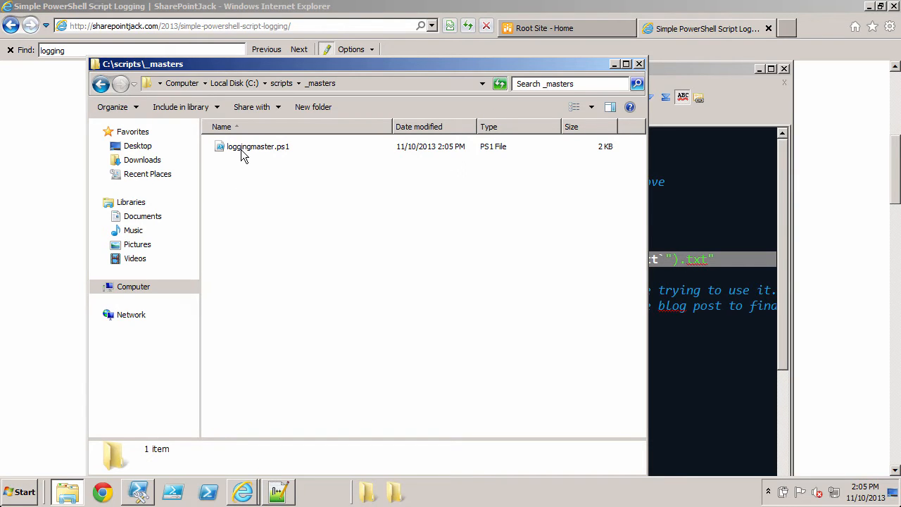
pyautogui.doubleClick(258, 146)
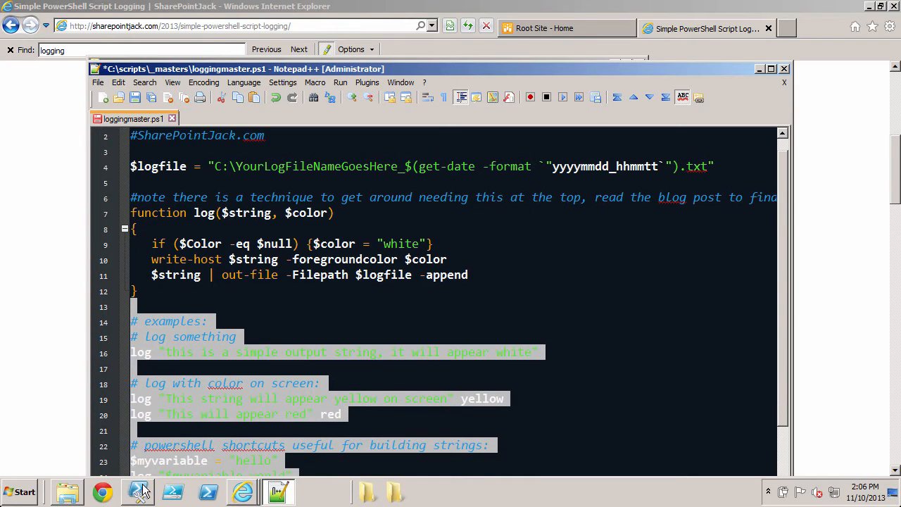
pyautogui.scroll(-3)
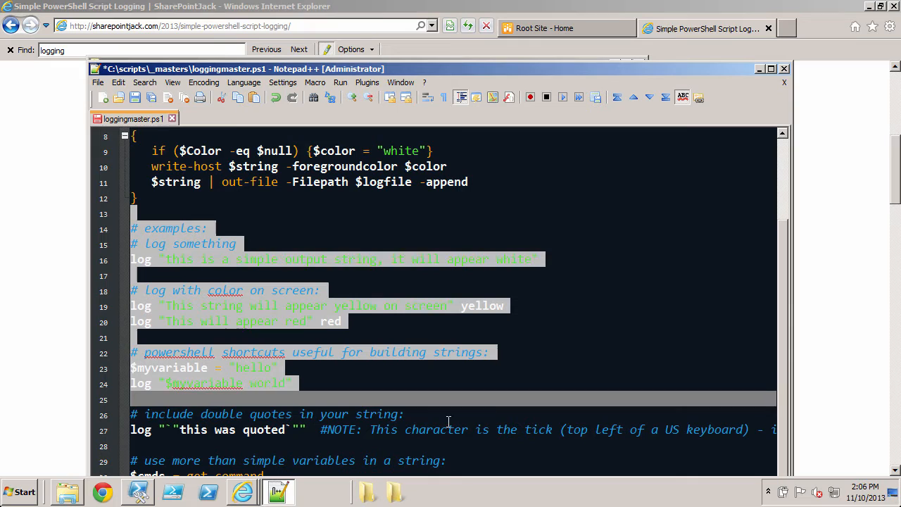
pyautogui.scroll(3)
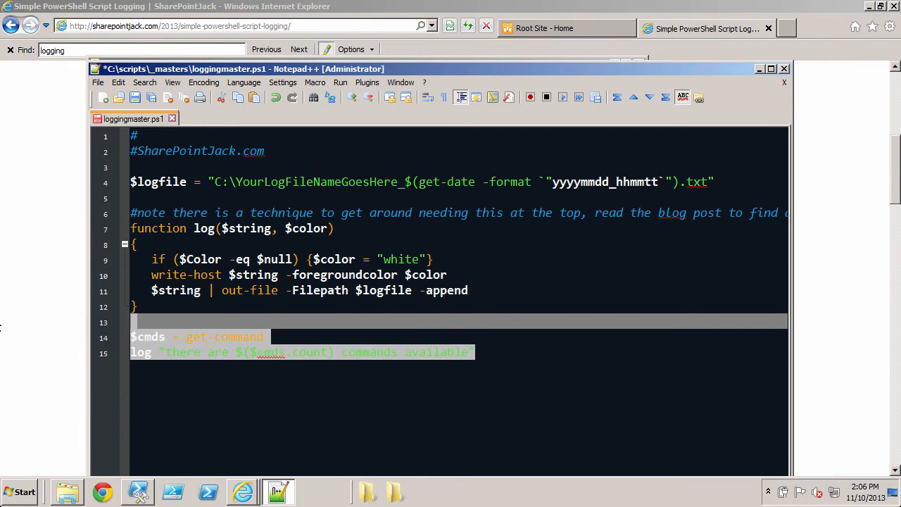
pyautogui.press('Delete')
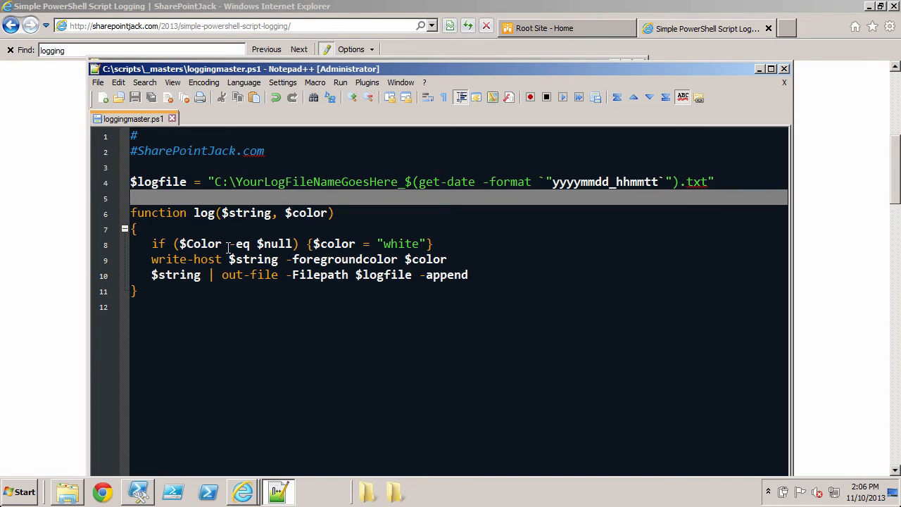
pyautogui.click(208, 307)
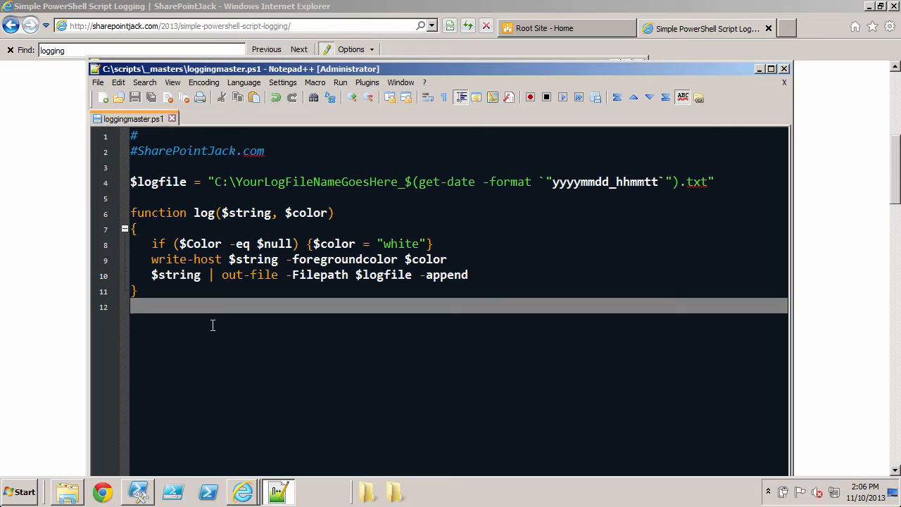
pyautogui.moveTo(57, 337)
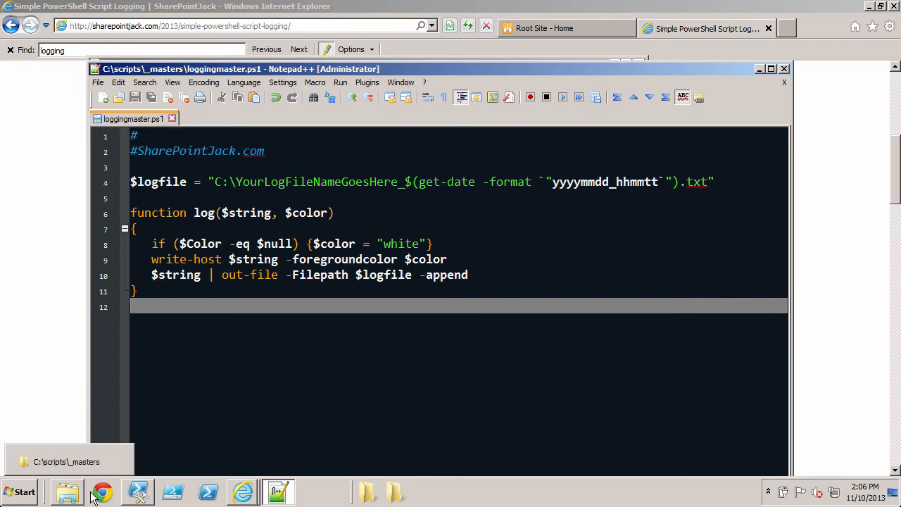
# Step: Create newscript.ps1 in C:\scripts, accepting the extension change
pyautogui.click(67, 491)
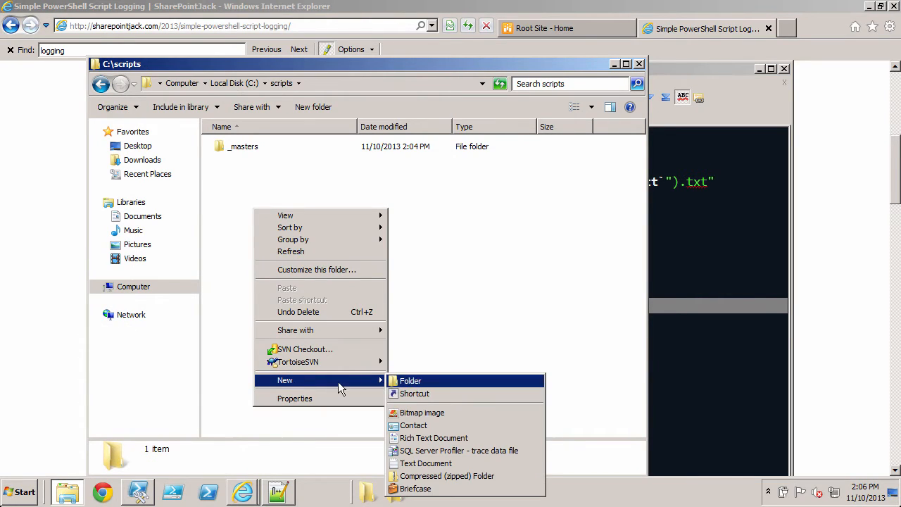
pyautogui.click(425, 462)
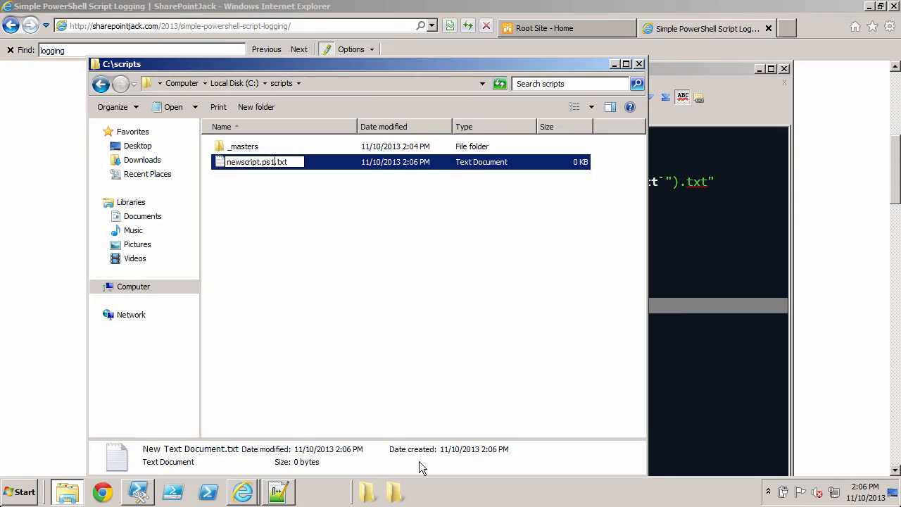
pyautogui.press('Return')
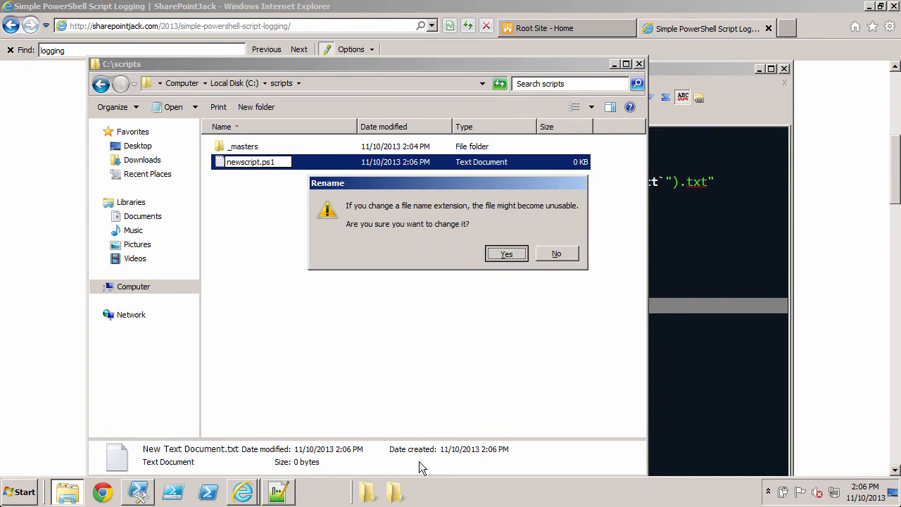
pyautogui.click(506, 253)
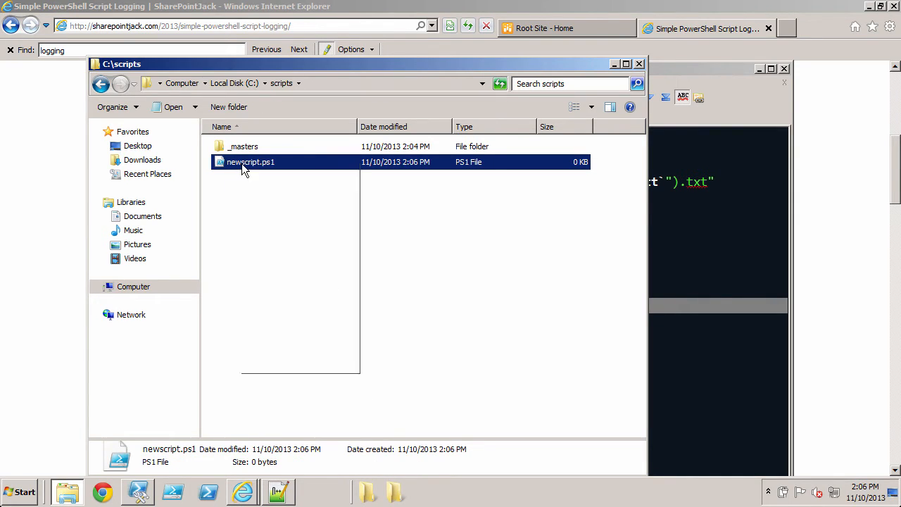
# Step: Write '$webapp = get-spwebapplication | select -first 1' and '$webapp.url' into newscript.ps1
pyautogui.doubleClick(250, 162)
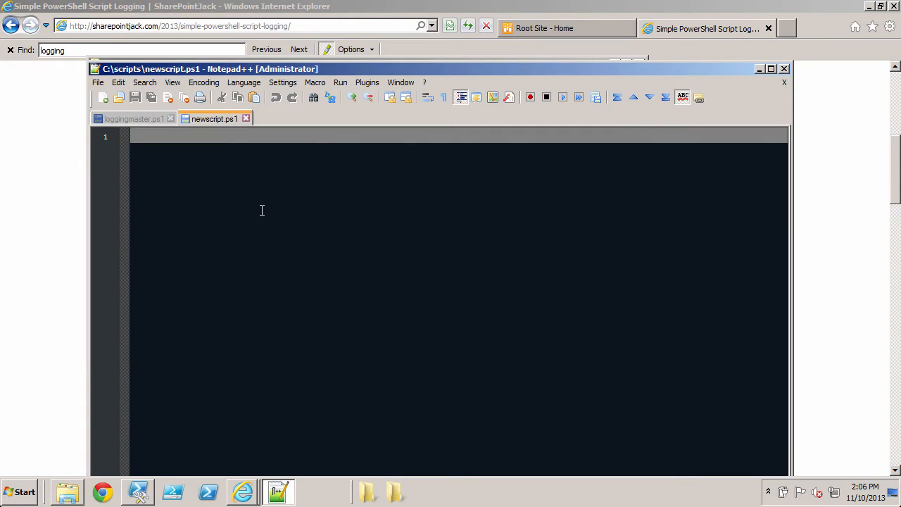
pyautogui.write('$web')
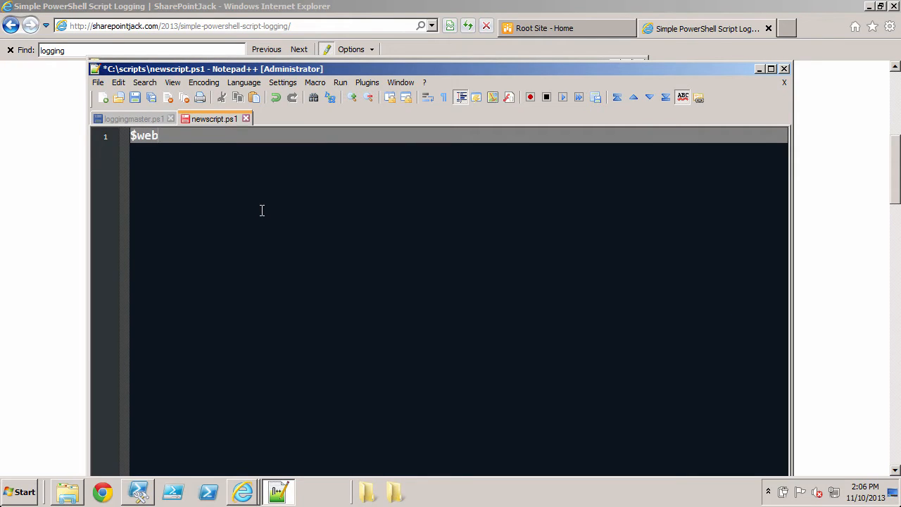
pyautogui.write('apps = get-spweba')
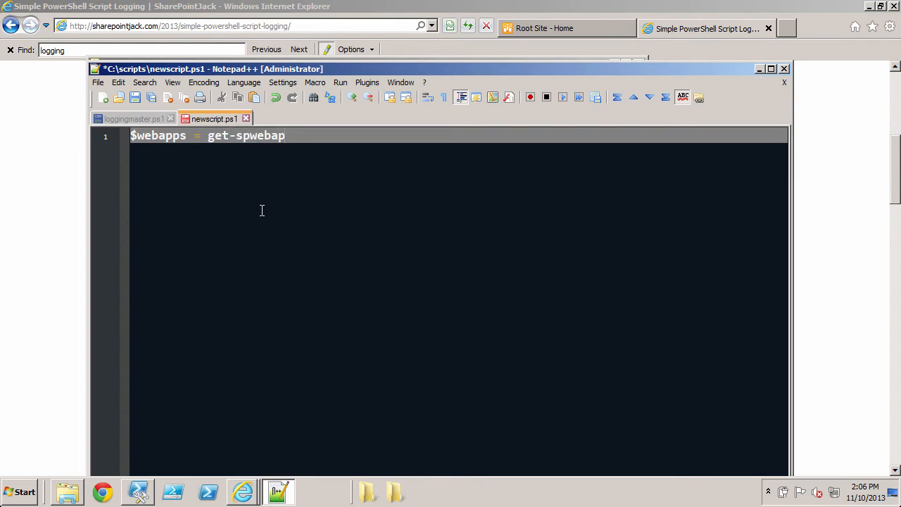
pyautogui.write('pliction')
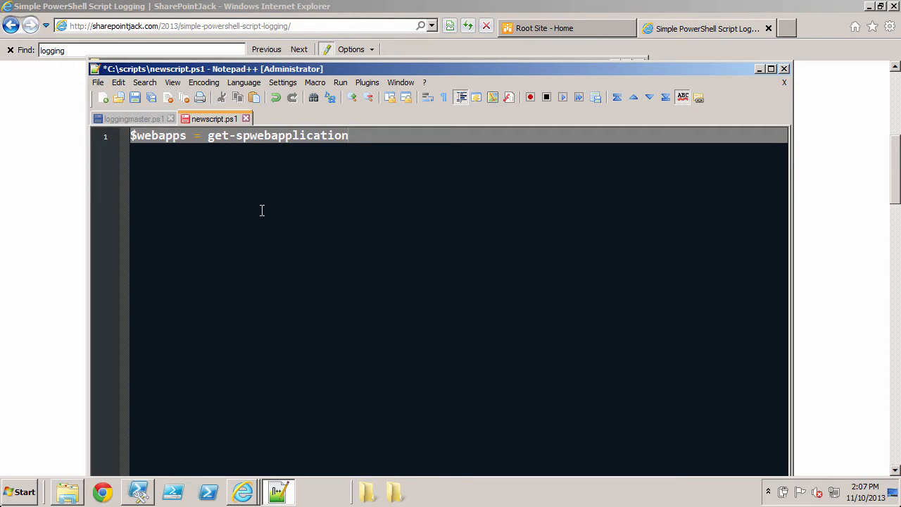
pyautogui.write('| sele')
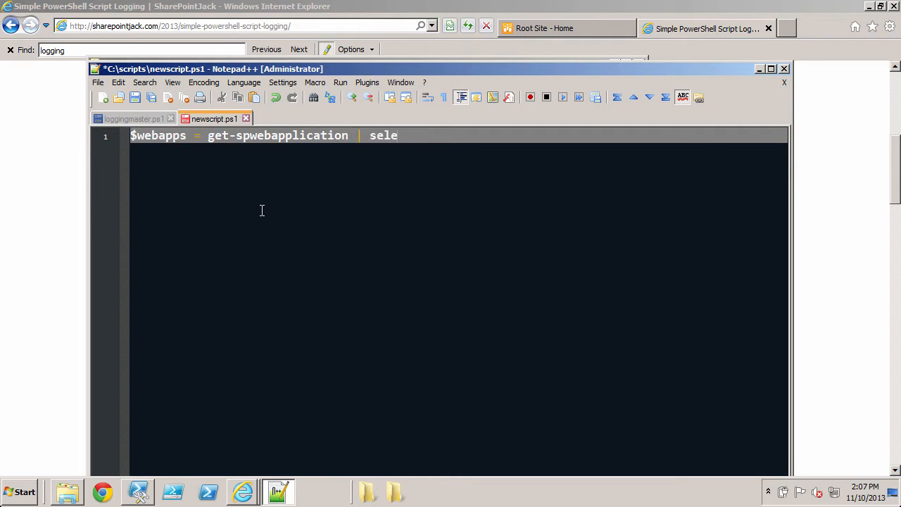
pyautogui.write('ct -firt')
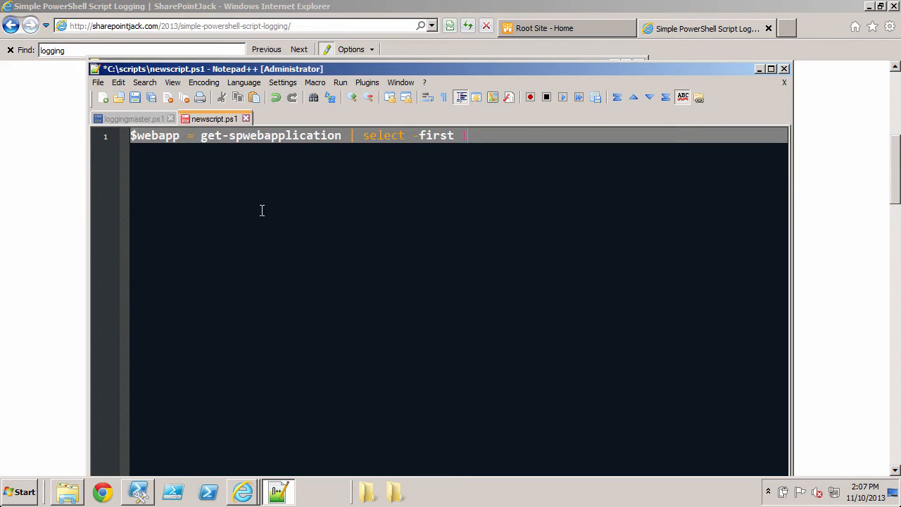
pyautogui.press('Return')
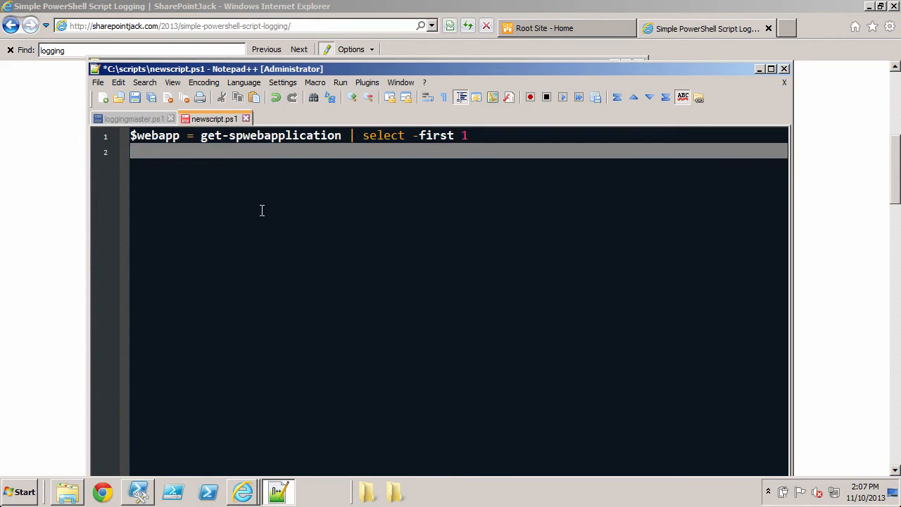
pyautogui.write('$webapp.')
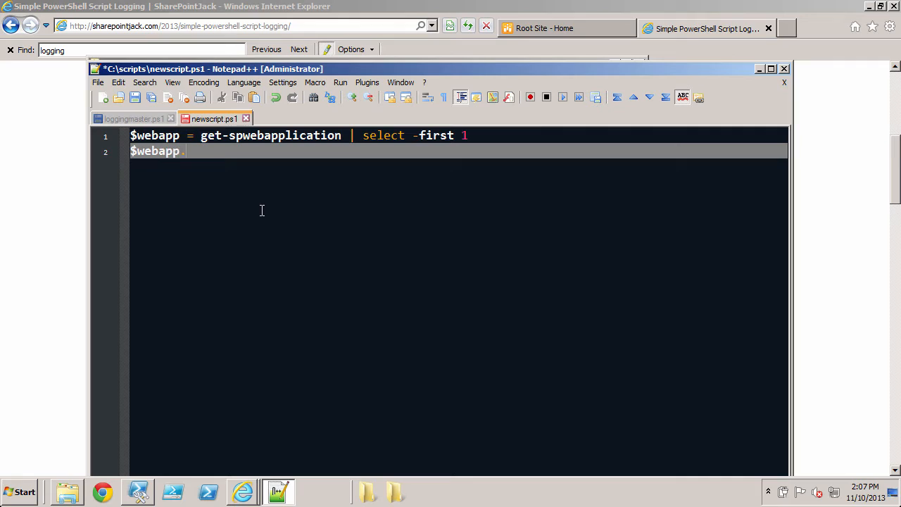
pyautogui.write('url')
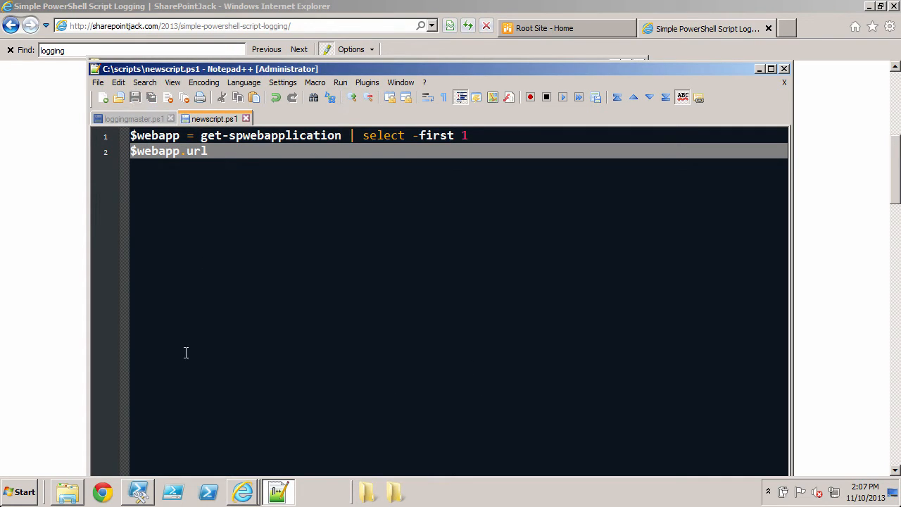
pyautogui.click(138, 492)
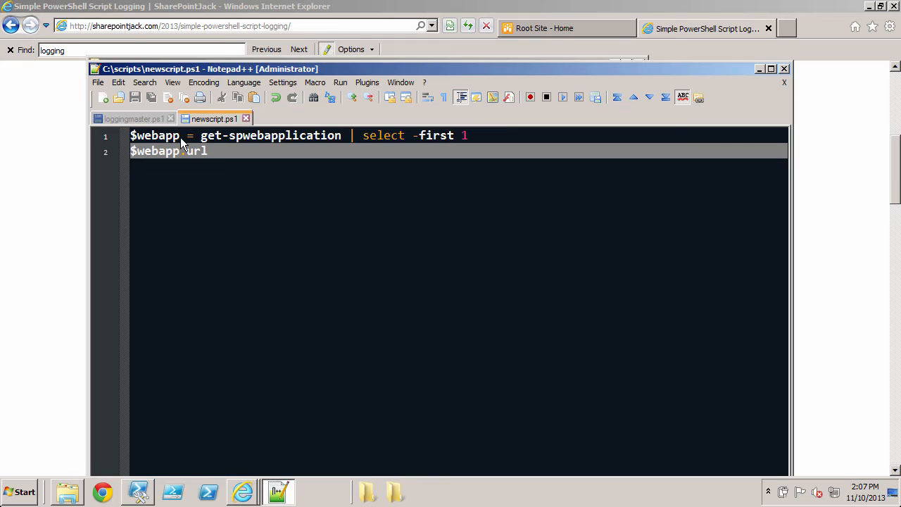
# Step: Paste the log function from loggingmaster.ps1 atop newscript.ps1 and log $webapp.url in yellow
pyautogui.click(134, 118)
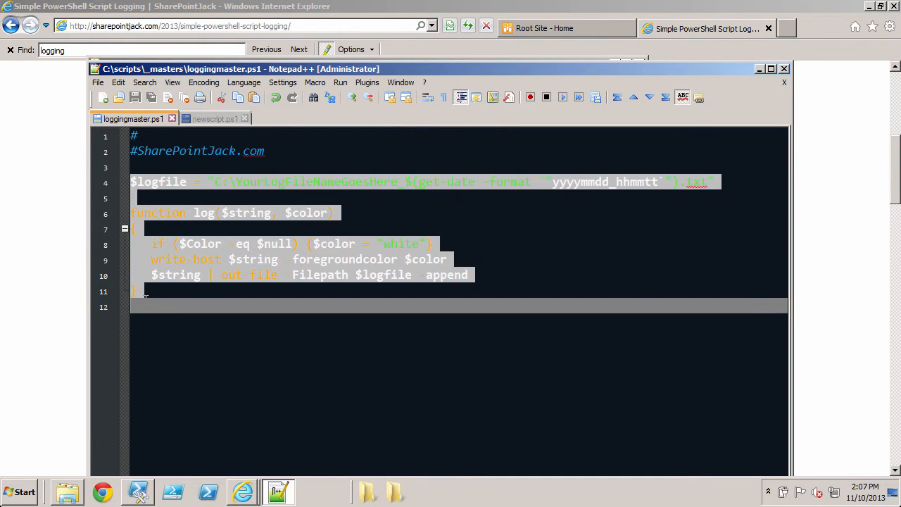
pyautogui.moveTo(223, 118)
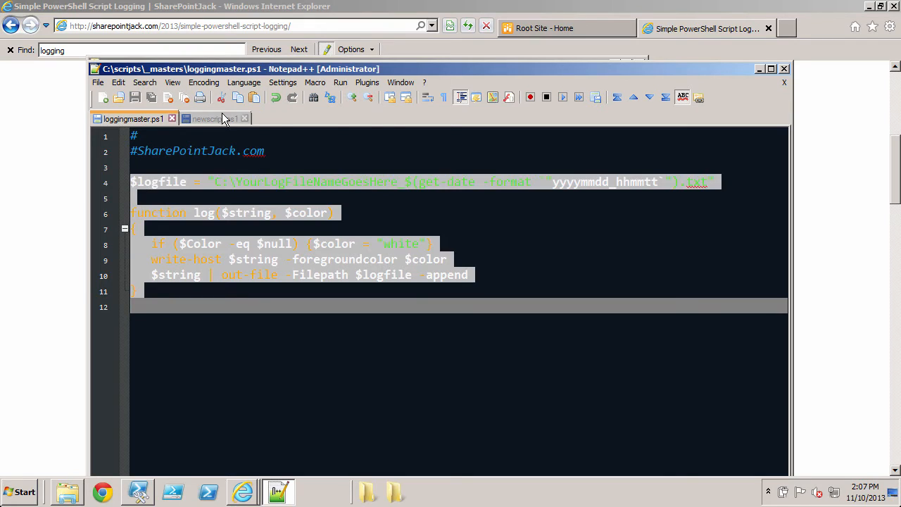
pyautogui.click(211, 118)
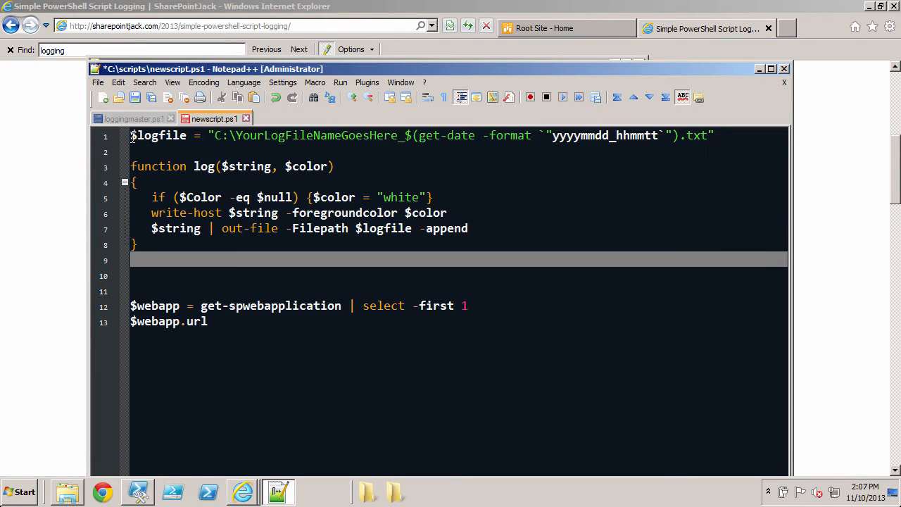
pyautogui.click(239, 166)
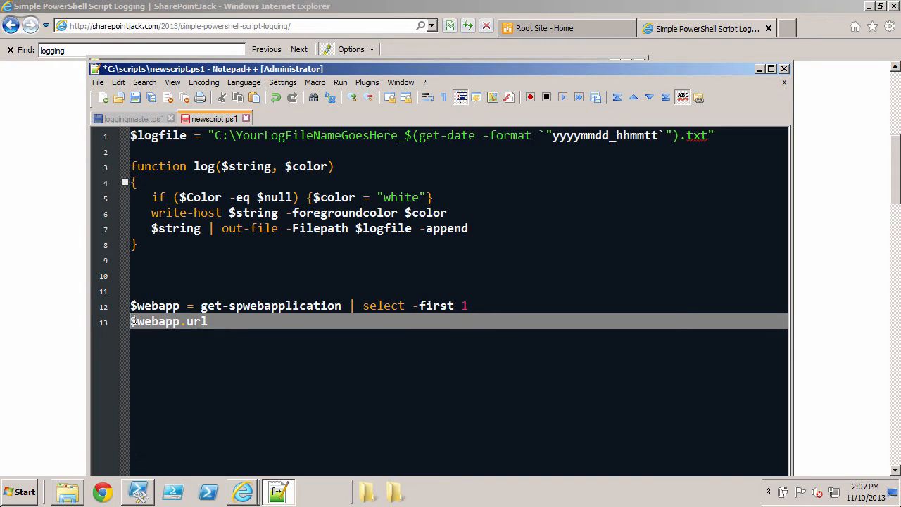
pyautogui.write('log')
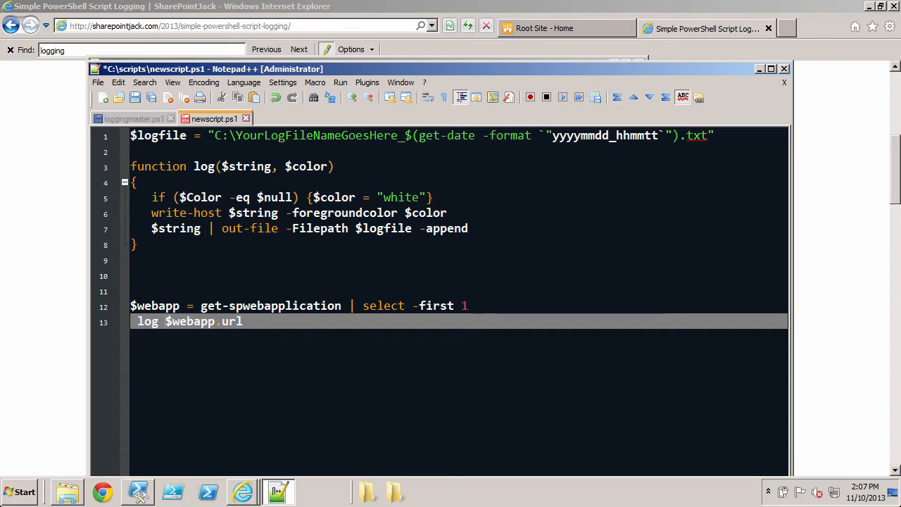
pyautogui.moveTo(262, 330)
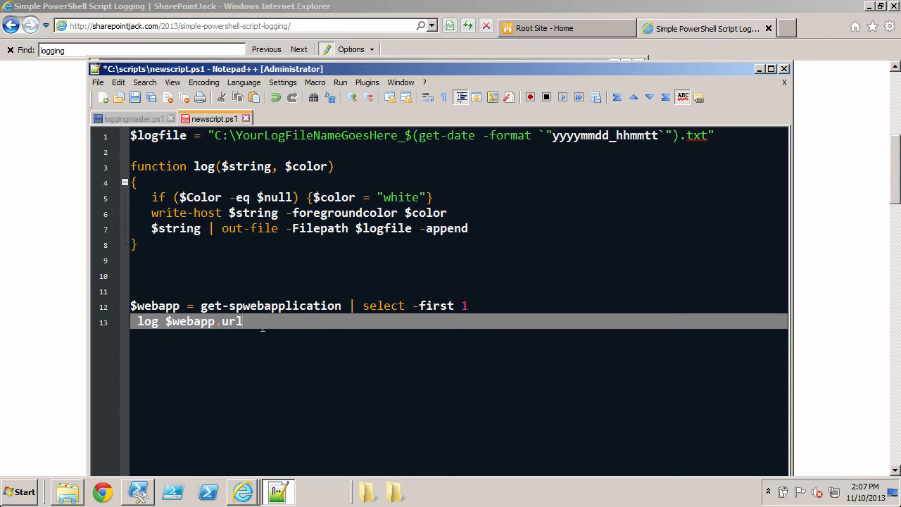
pyautogui.write('yellow')
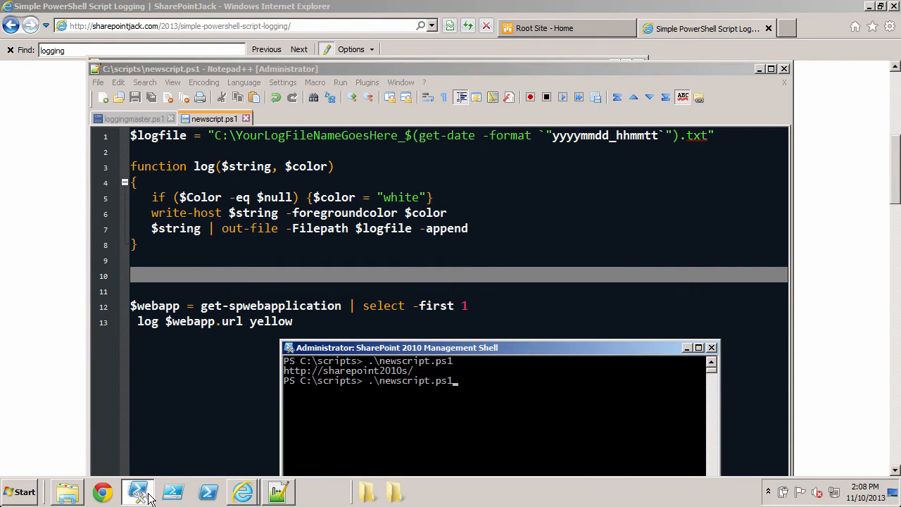
# Step: Run the updated newscript.ps1 twice in the shell, then move the shell window aside
pyautogui.press('Return')
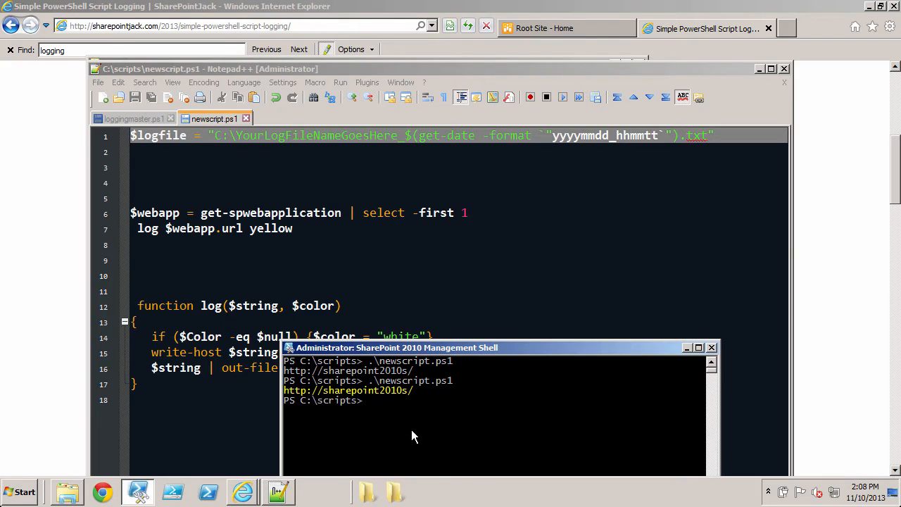
pyautogui.press('Return')
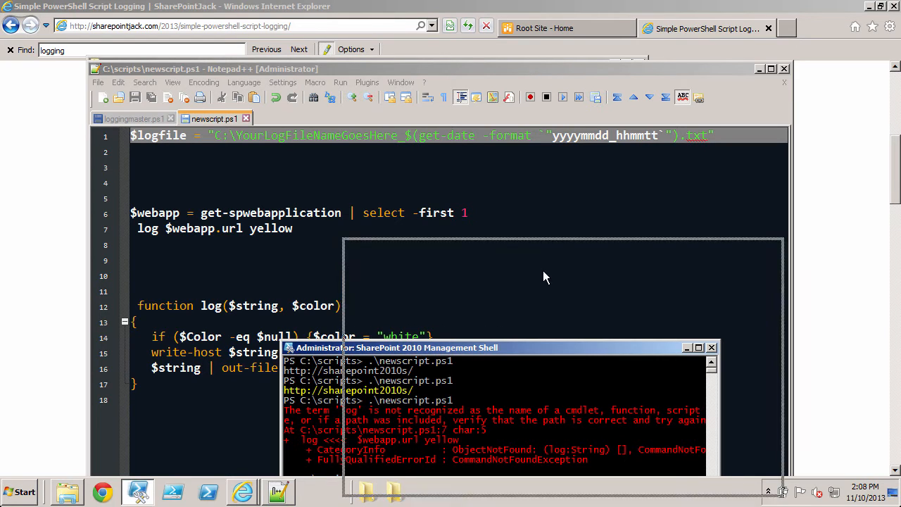
pyautogui.moveTo(493, 347); pyautogui.dragTo(591, 266)
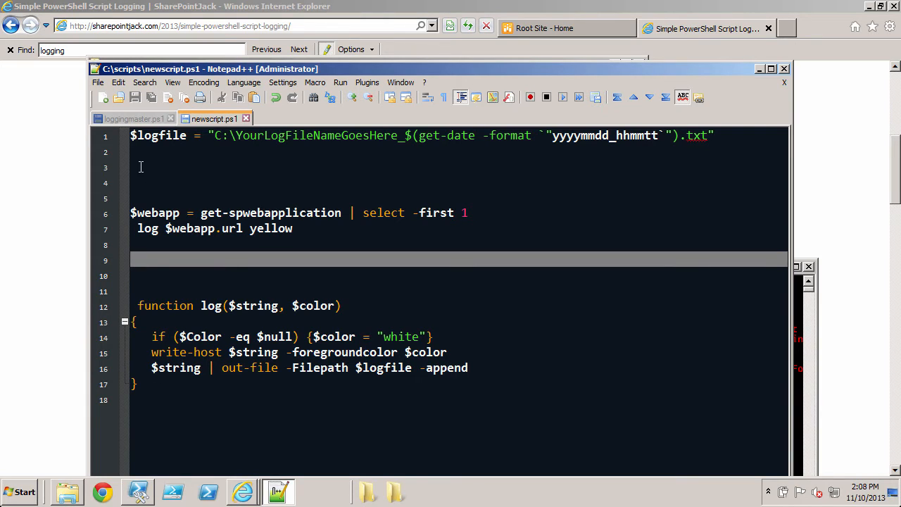
# Step: Wrap the $webapp lines in function main () and call main after the log function
pyautogui.write('function main')
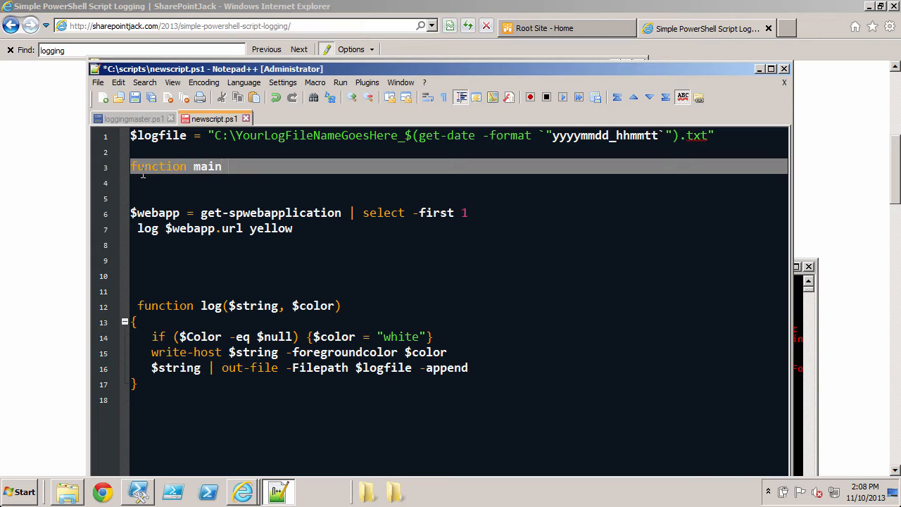
pyautogui.write('()')
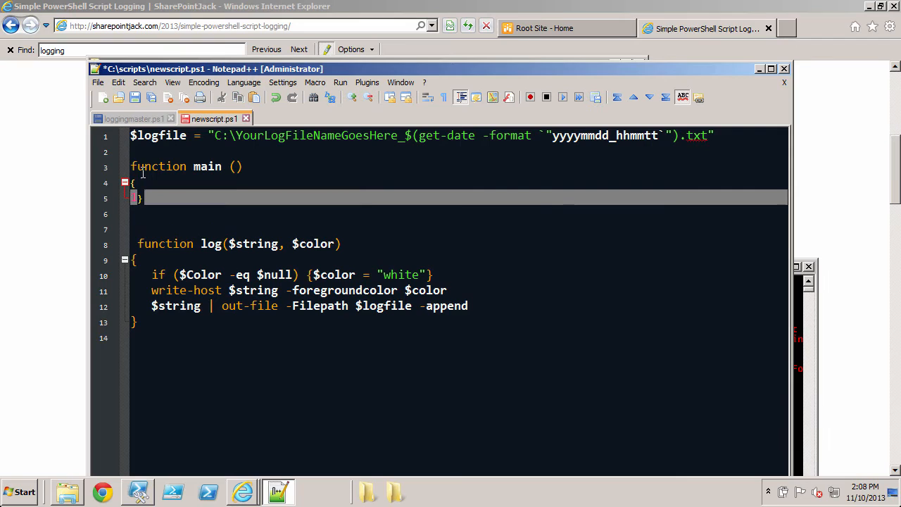
pyautogui.write('$webapp = get-spwebapplication | select -first 1')
pyautogui.write('log $webapp.url yellow')
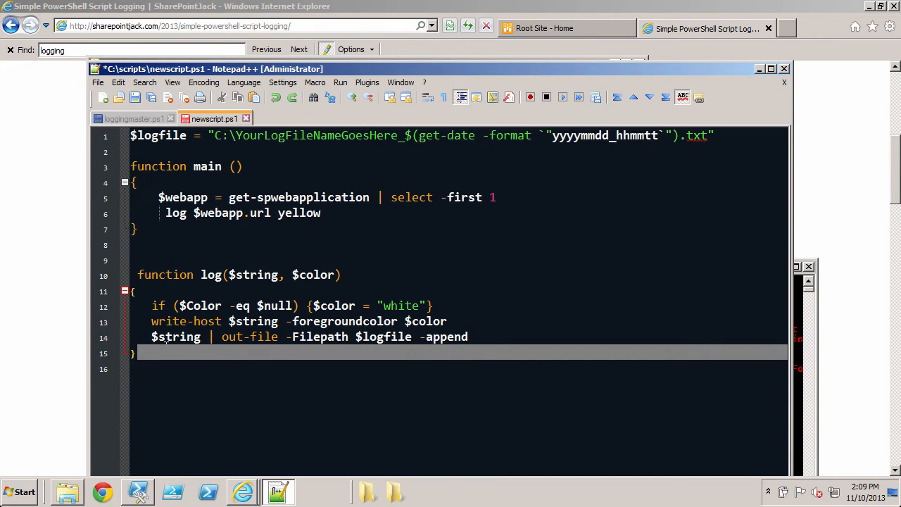
pyautogui.press('Return')
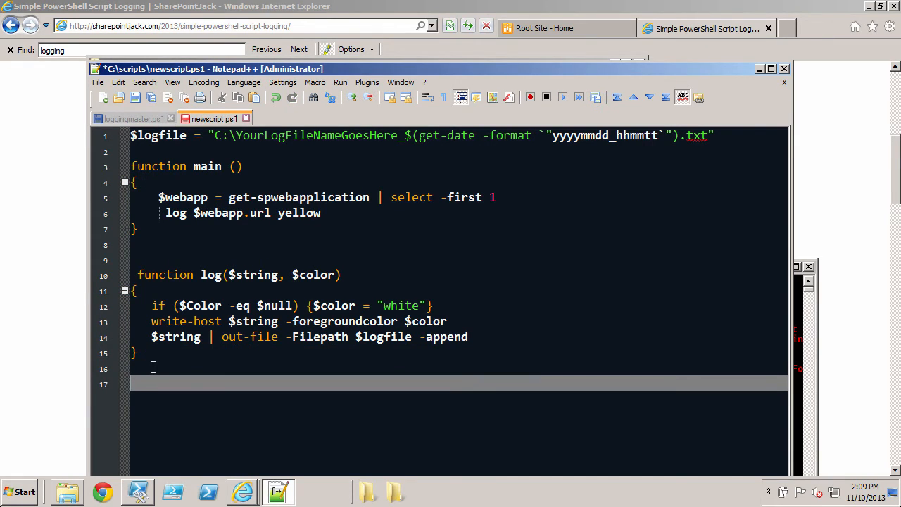
pyautogui.write('main')
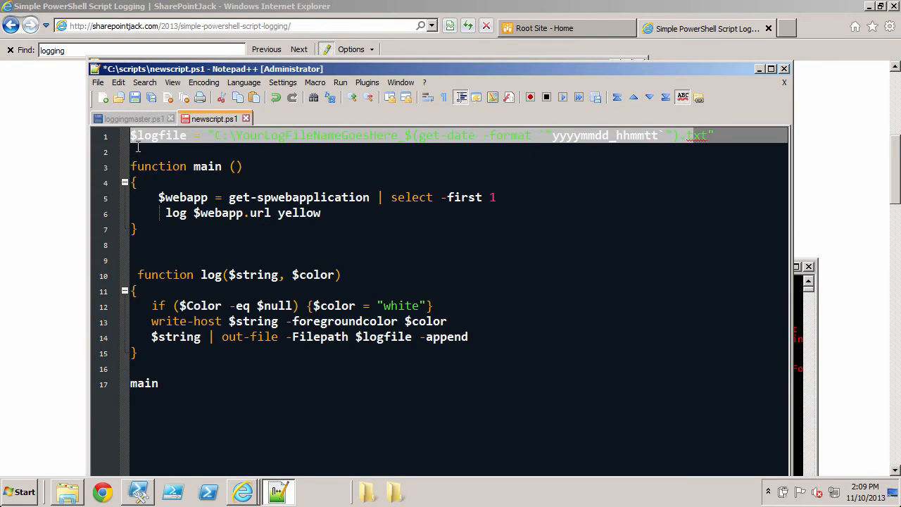
pyautogui.moveTo(174, 144)
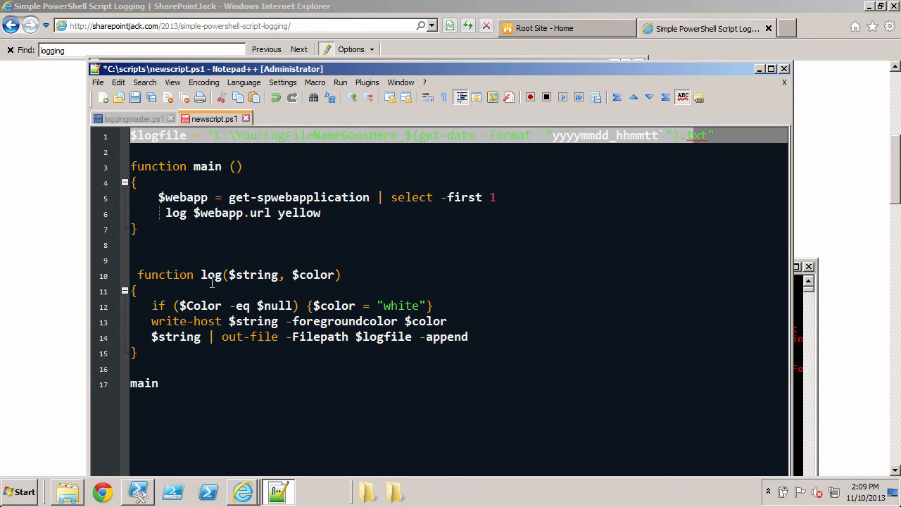
pyautogui.click(143, 383)
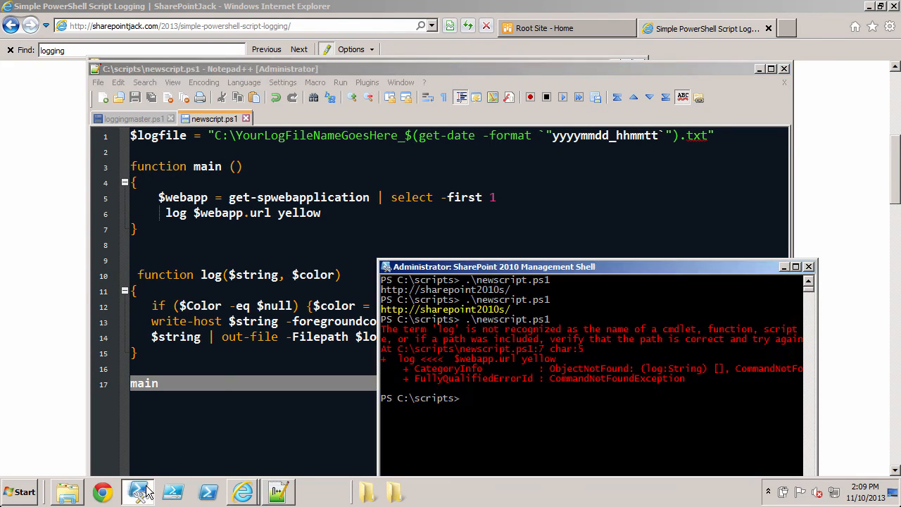
pyautogui.write('cript.ps1')
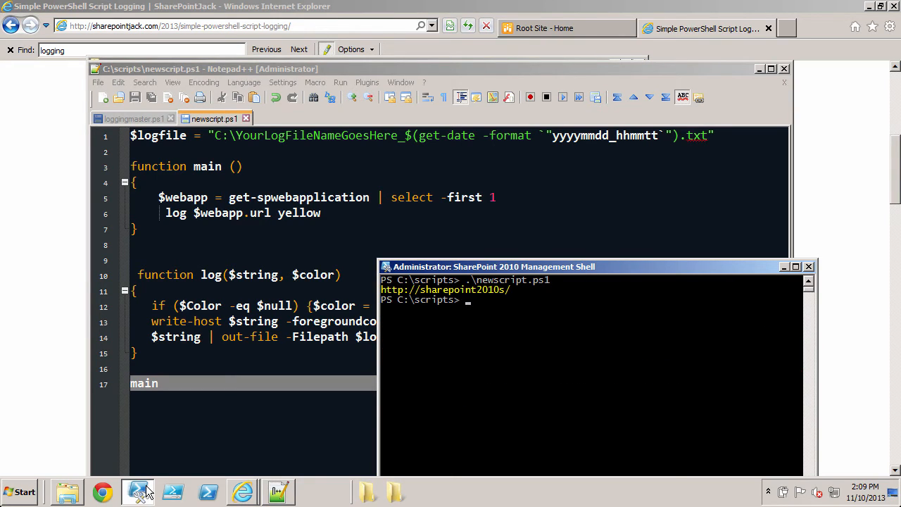
pyautogui.moveTo(470, 118)
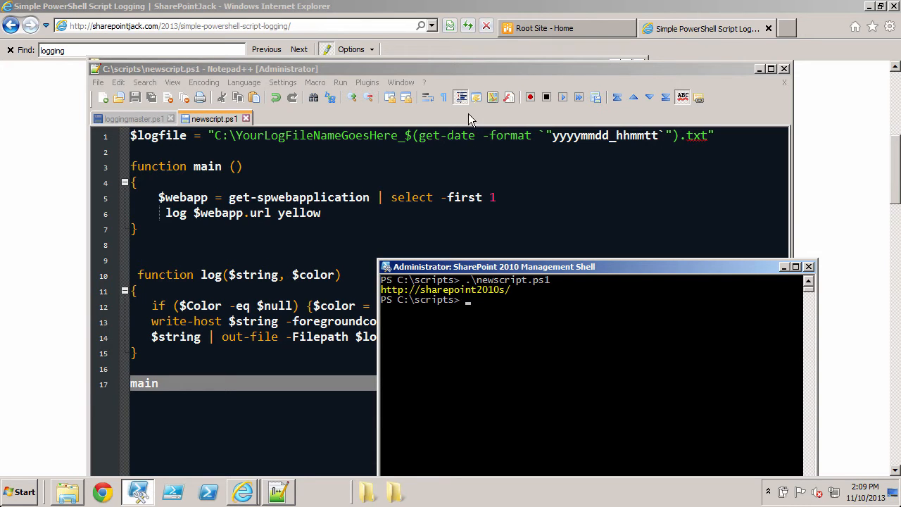
pyautogui.click(67, 491)
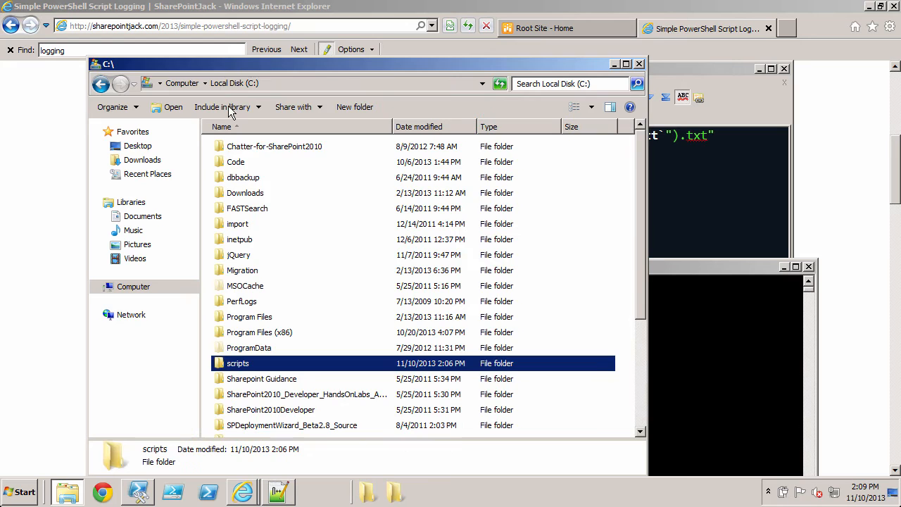
pyautogui.scroll(-3)
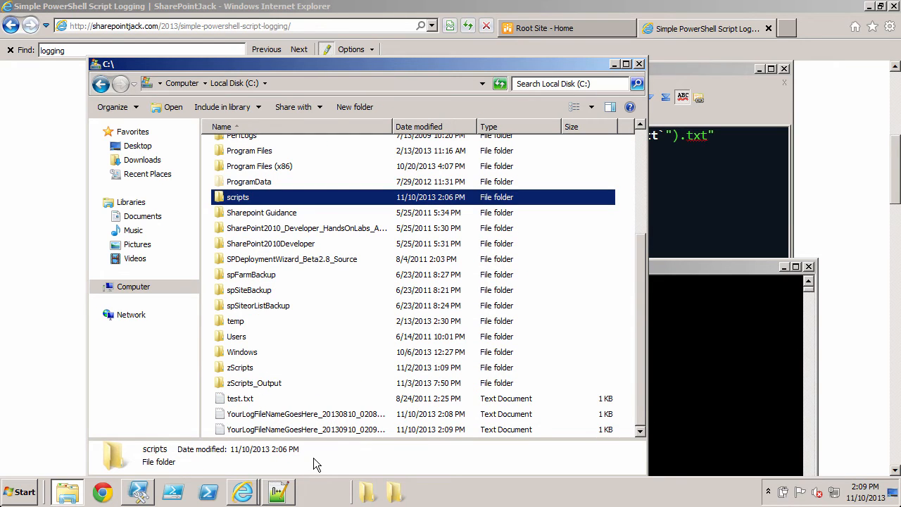
pyautogui.doubleClick(306, 429)
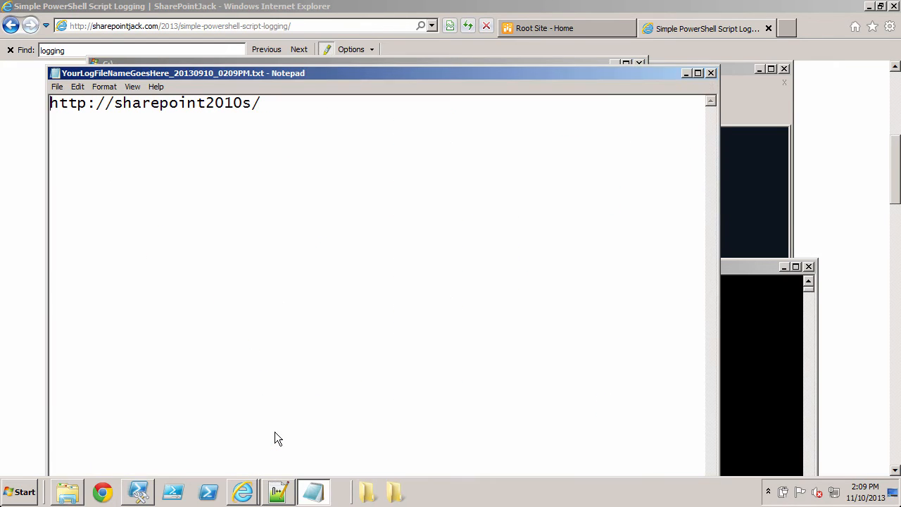
pyautogui.tripleClick(154, 102)
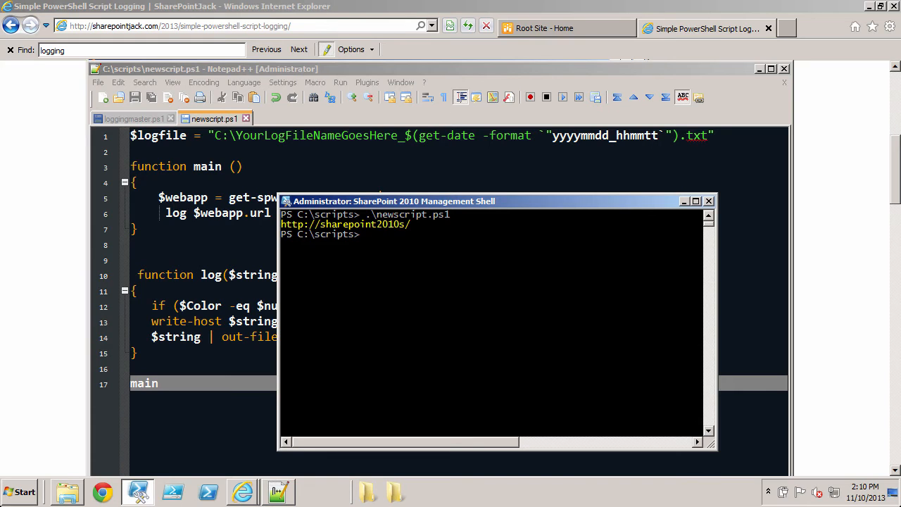
pyautogui.moveTo(262, 456)
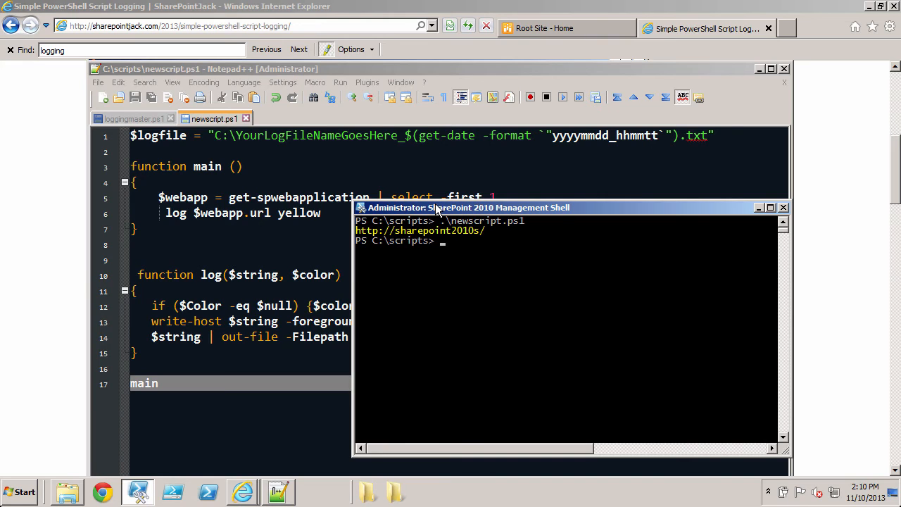
# Step: Add start-transcript -path "MyTranscript.txt" as the script's first line
pyautogui.moveTo(468, 207); pyautogui.dragTo(479, 222)
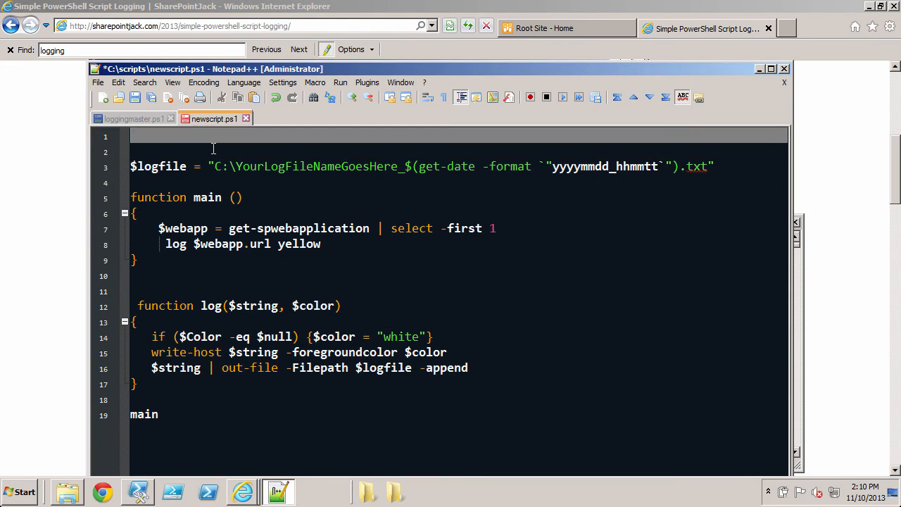
pyautogui.write('start=')
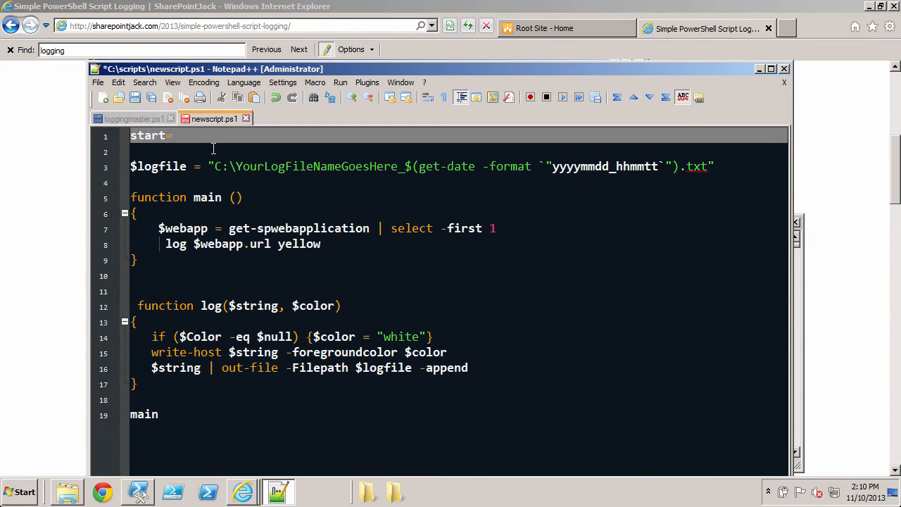
pyautogui.write('-tr')
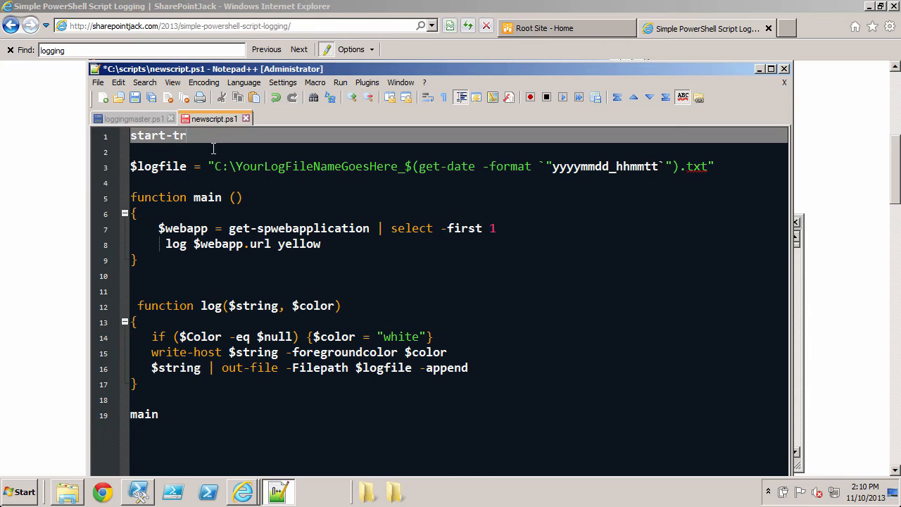
pyautogui.write('anscript')
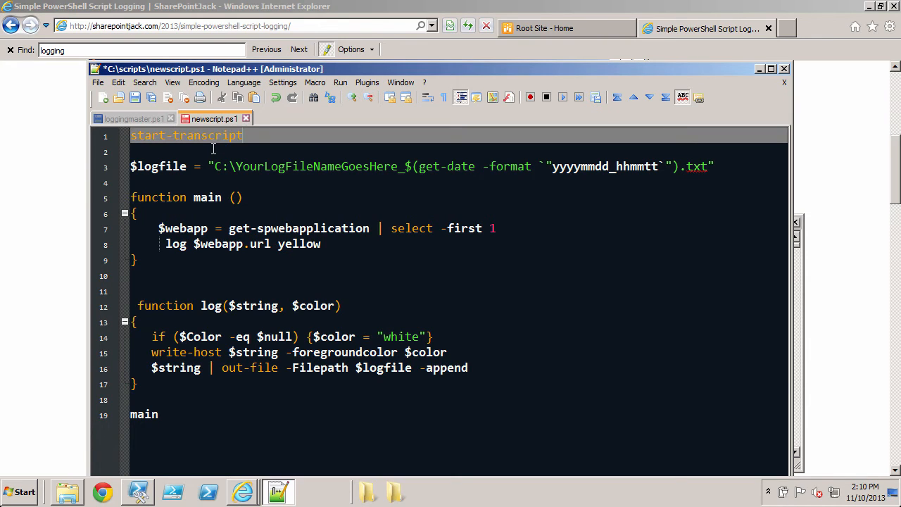
pyautogui.write('-path')
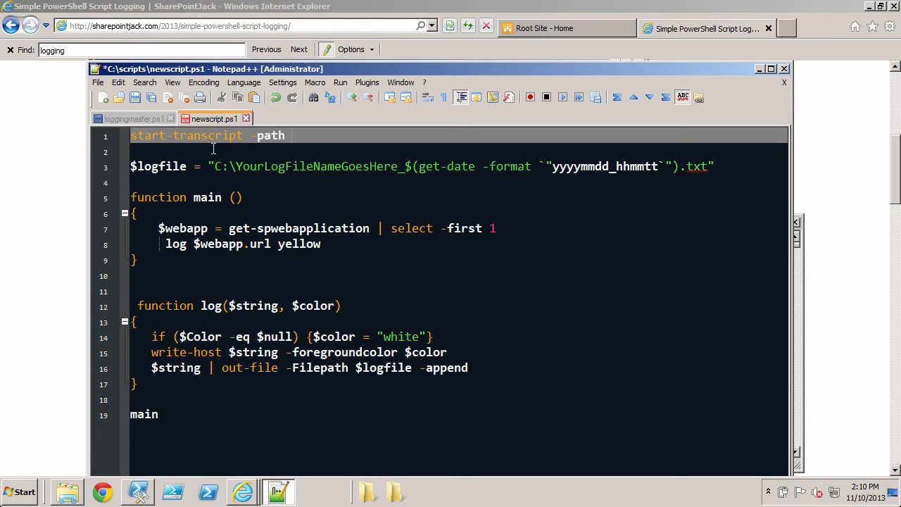
pyautogui.write('"MyTranscri')
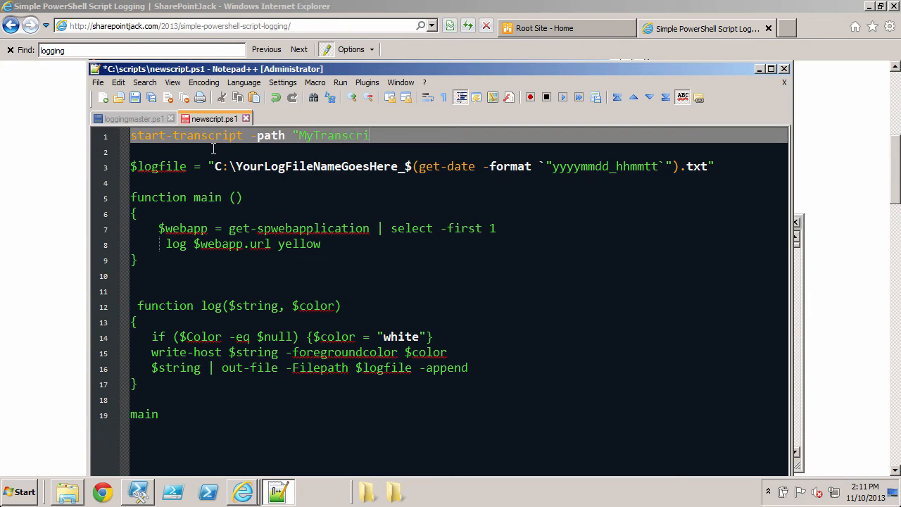
pyautogui.write('pt.ttxt')
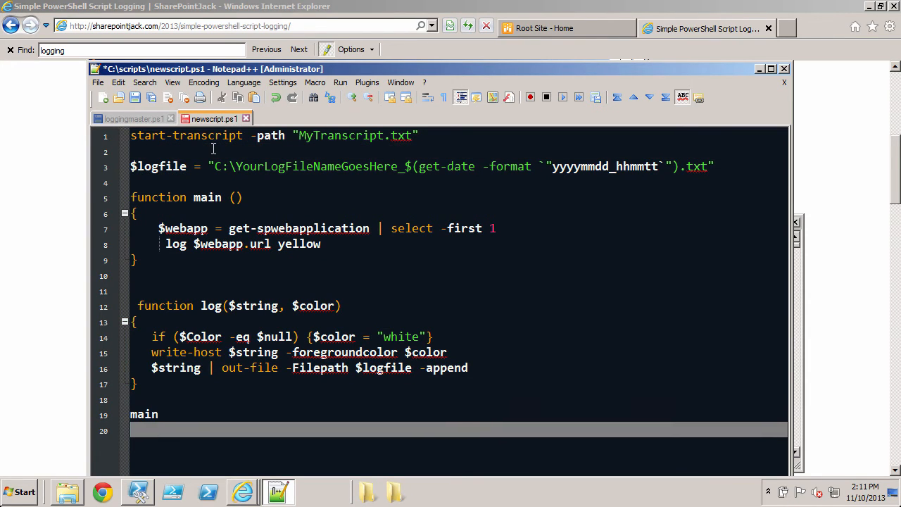
# Step: Add stop-transcript as the last line and save newscript.ps1
pyautogui.write('stop-')
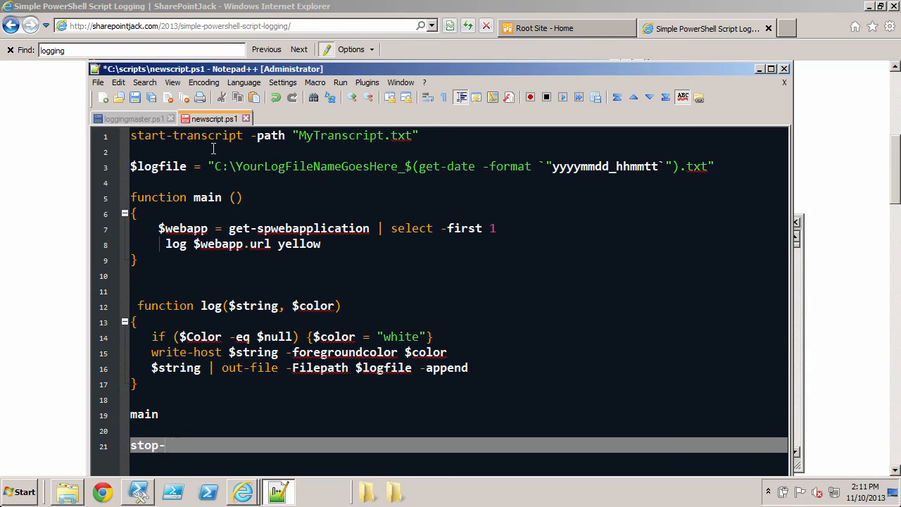
pyautogui.write('trans')
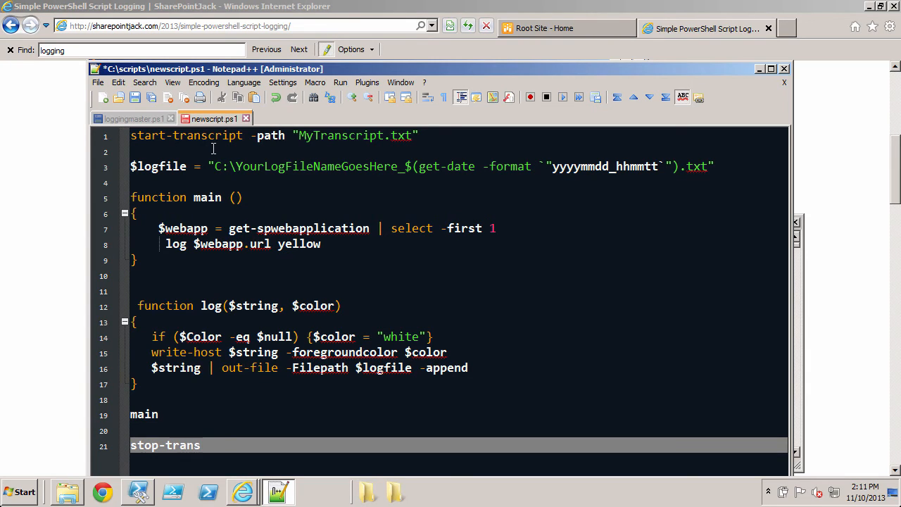
pyautogui.write('cript')
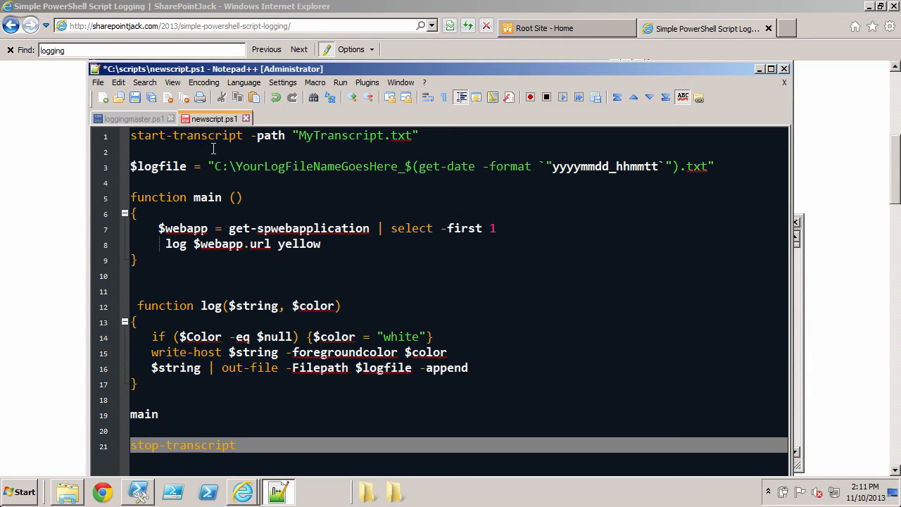
pyautogui.click(136, 97)
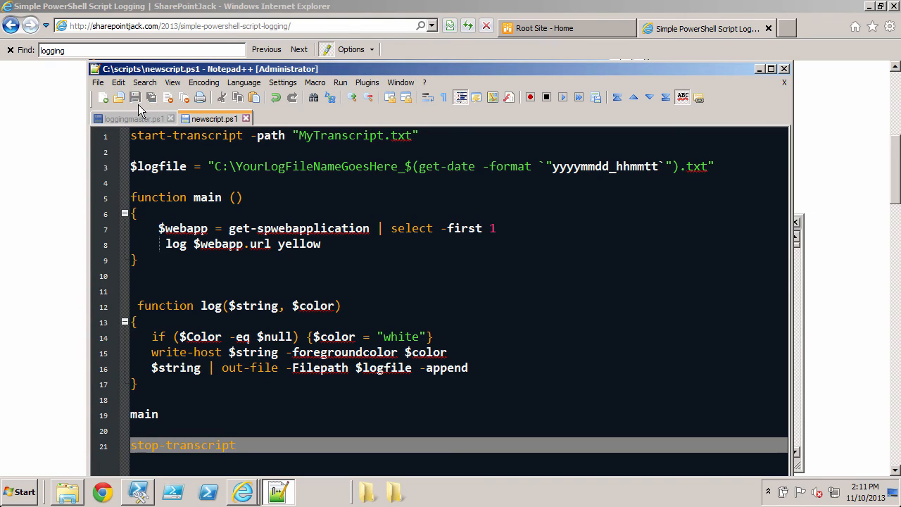
pyautogui.moveTo(200, 173)
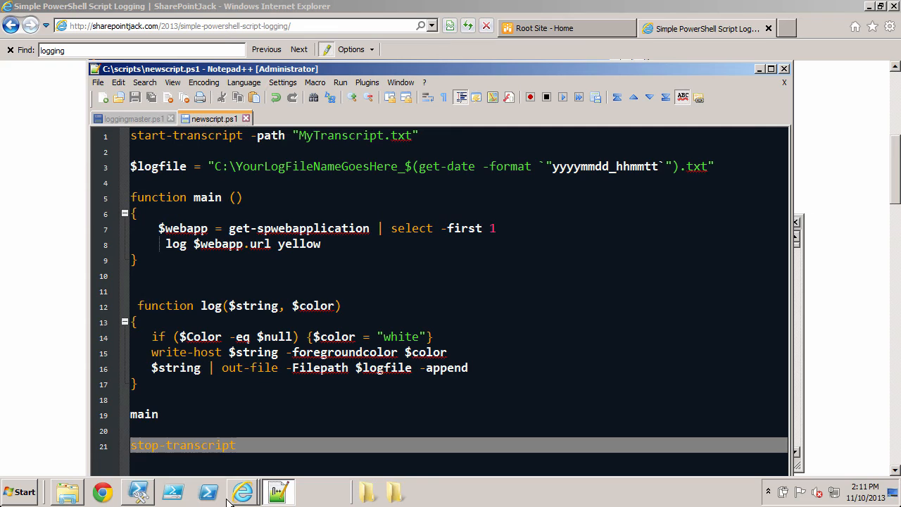
pyautogui.moveTo(241, 492)
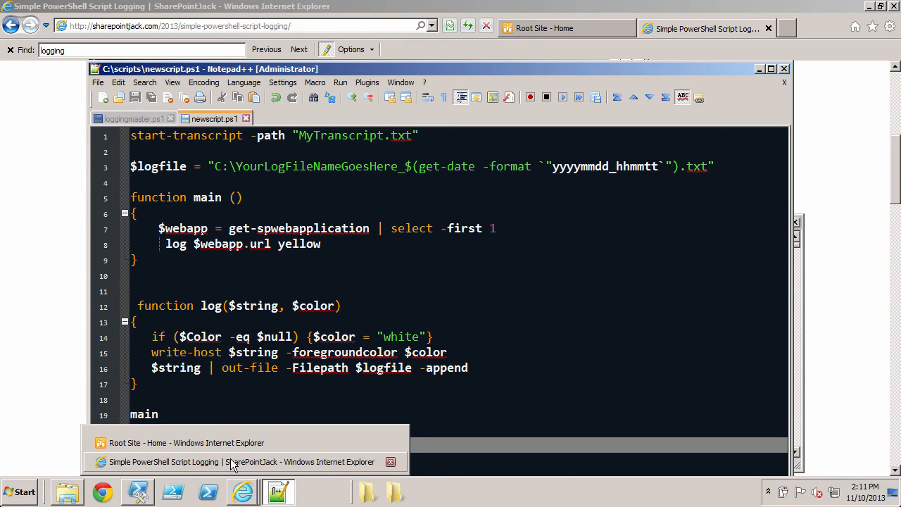
pyautogui.moveTo(176, 488)
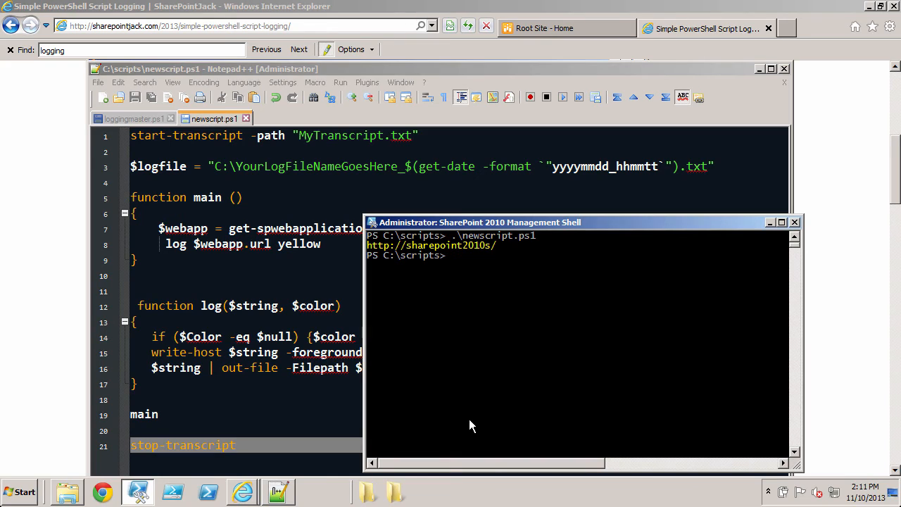
# Step: Rerun .\newscript.ps1 in the Management Shell to write the transcript
pyautogui.press('Return')
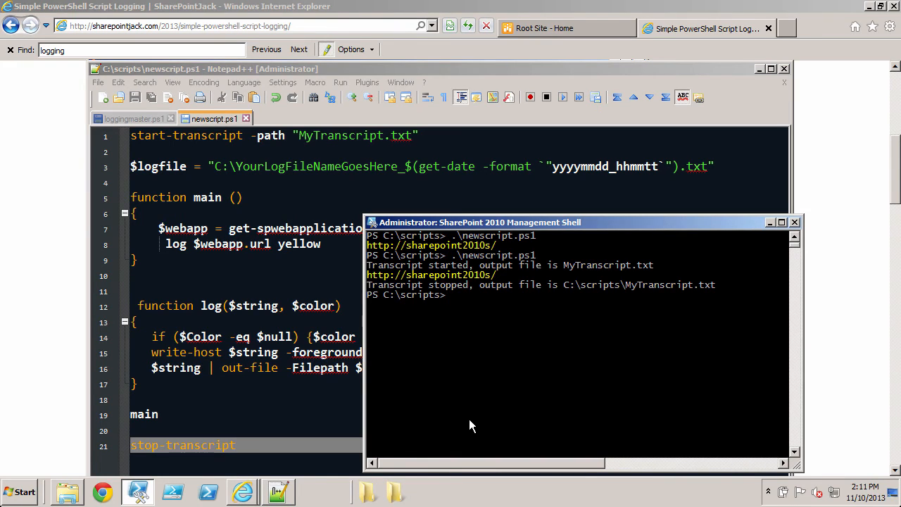
pyautogui.moveTo(422, 425)
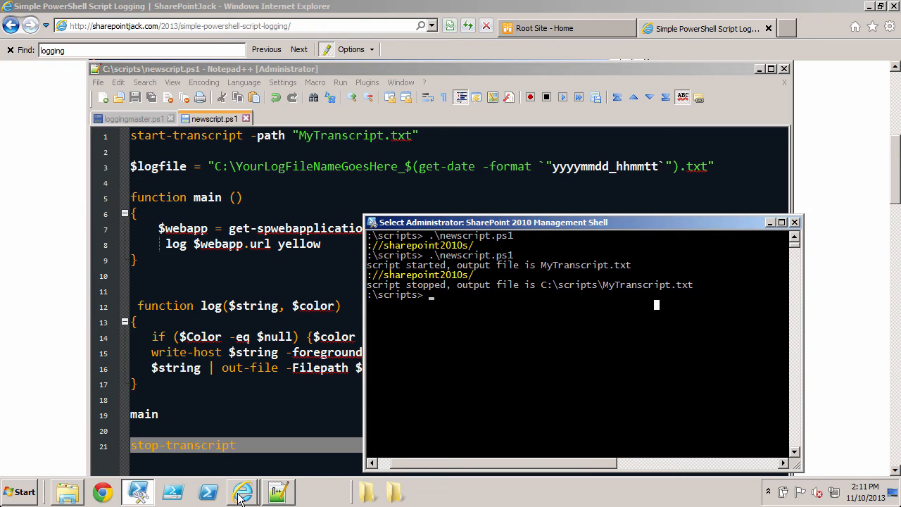
# Step: Open MyTranscript.txt from C:\scripts in Notepad++ using Edit with Notepad++
pyautogui.click(67, 491)
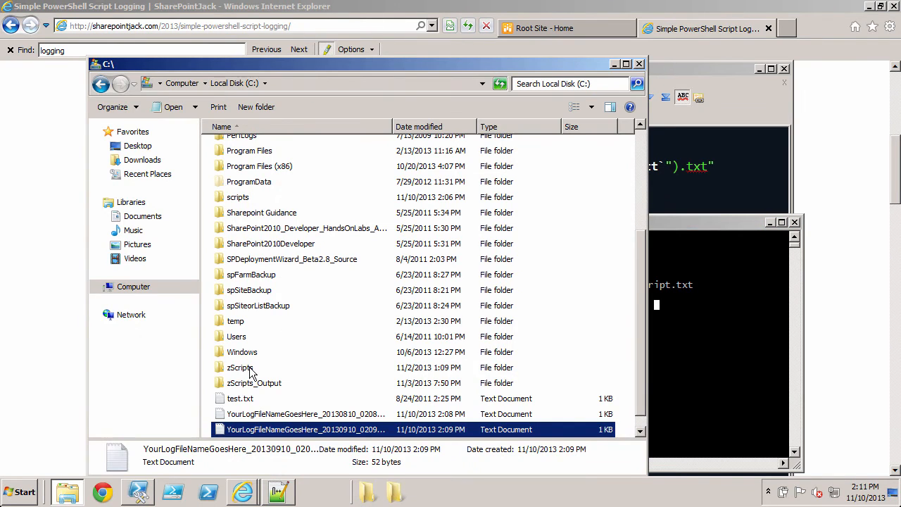
pyautogui.scroll(3)
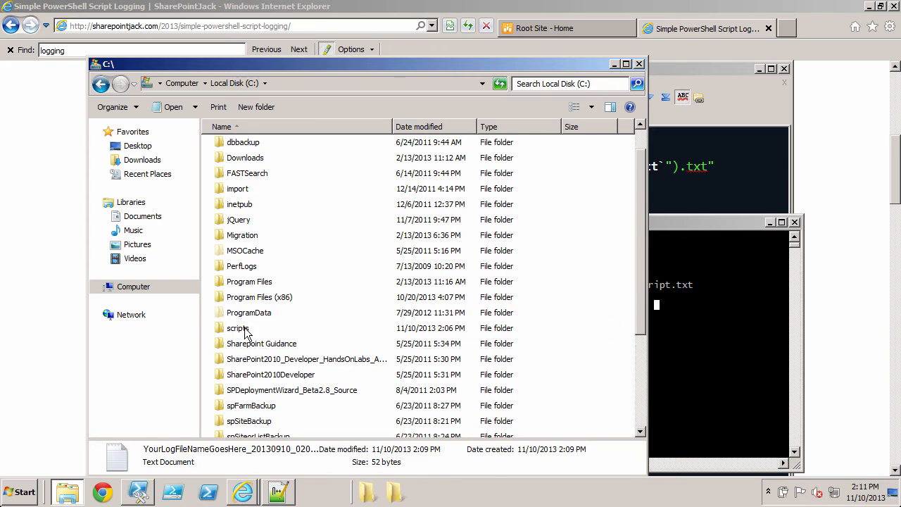
pyautogui.rightClick(255, 162)
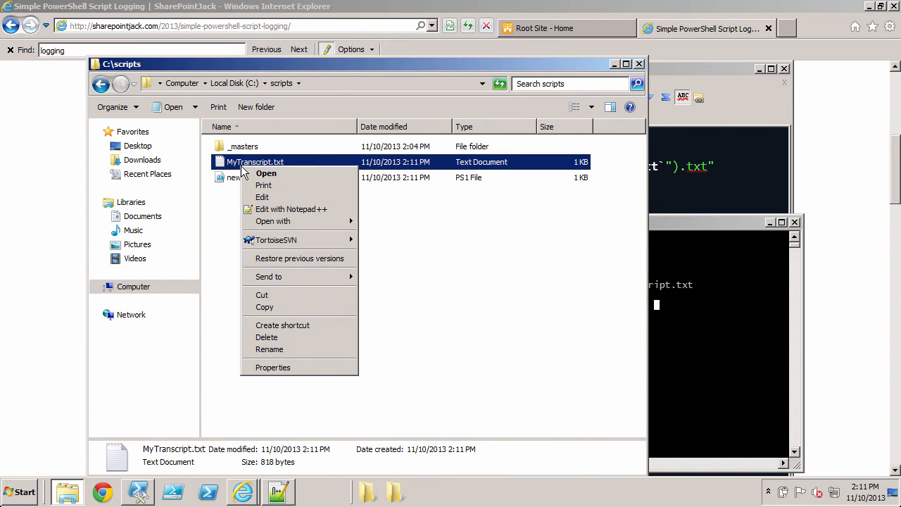
pyautogui.click(291, 209)
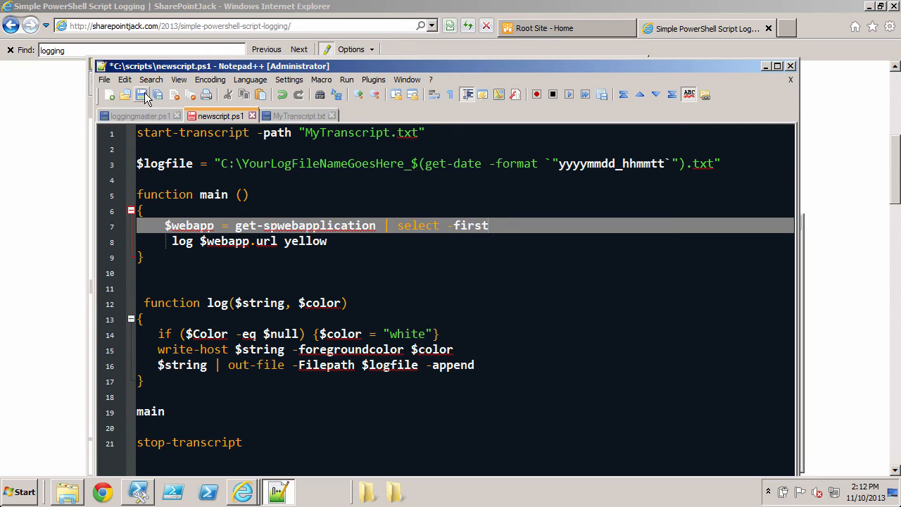
# Step: Save newscript.ps1 and clear the Management Shell screen with cls
pyautogui.click(141, 95)
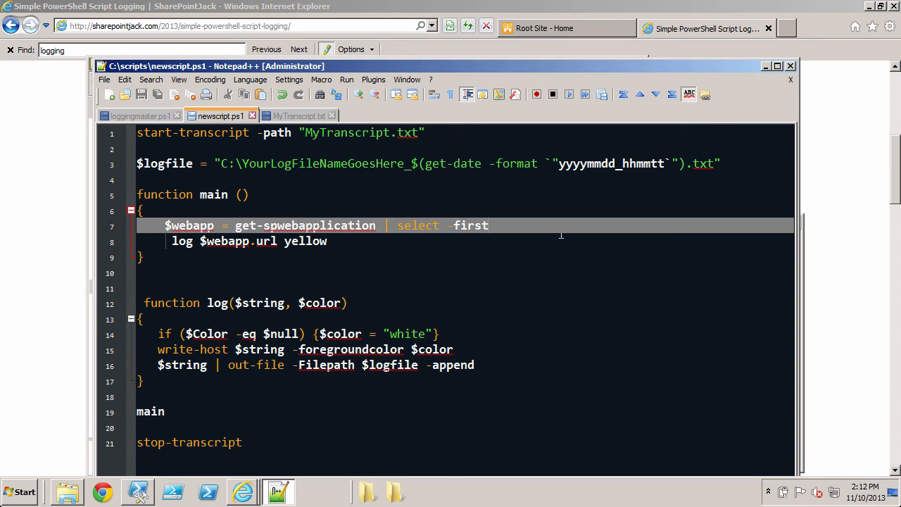
pyautogui.click(138, 491)
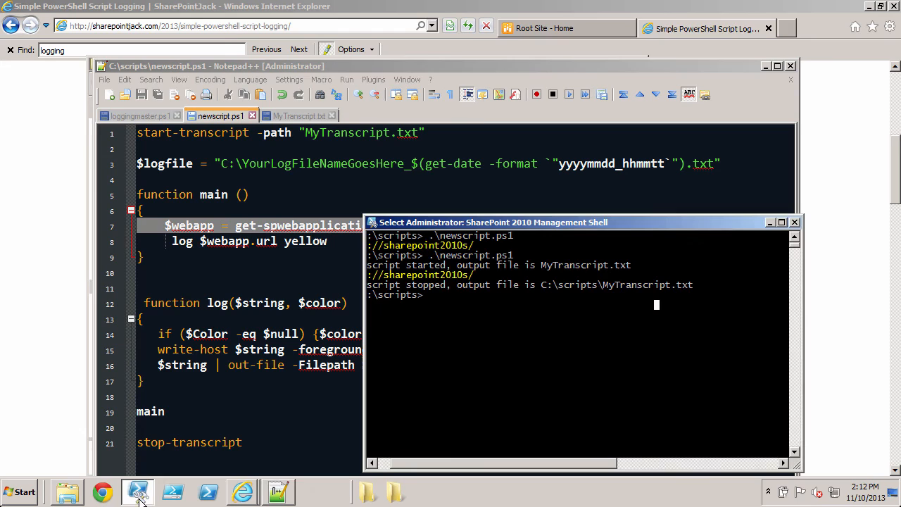
pyautogui.write('cls')
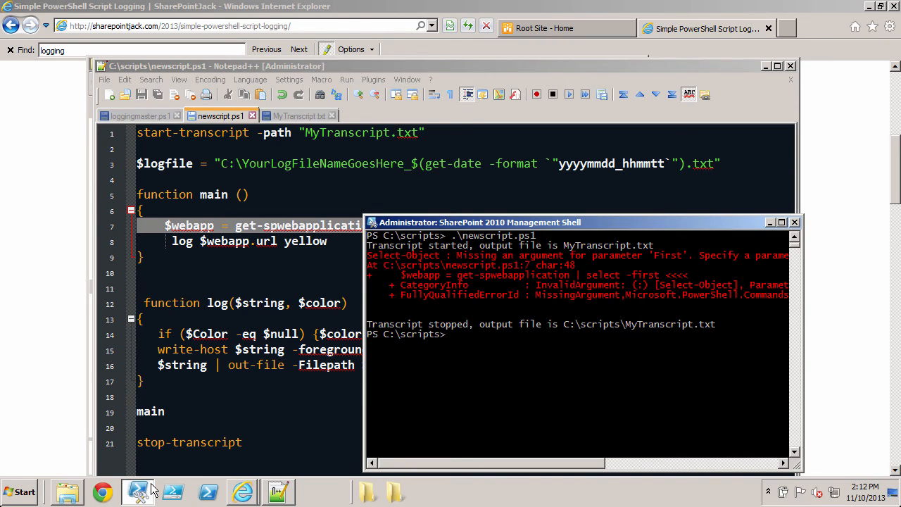
pyautogui.moveTo(475, 304)
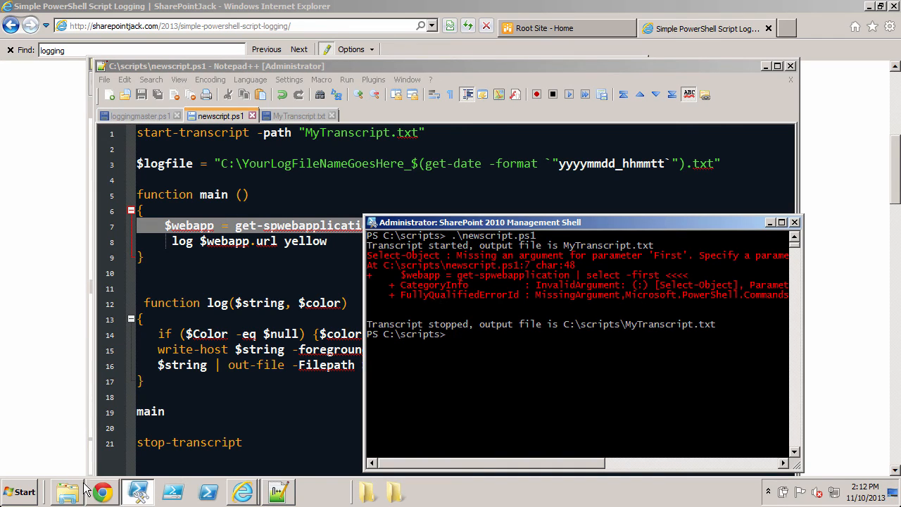
# Step: Open the newest YourLogFileNameGoesHere log from C:\ in Notepad++, reloading MyTranscript.txt
pyautogui.click(67, 491)
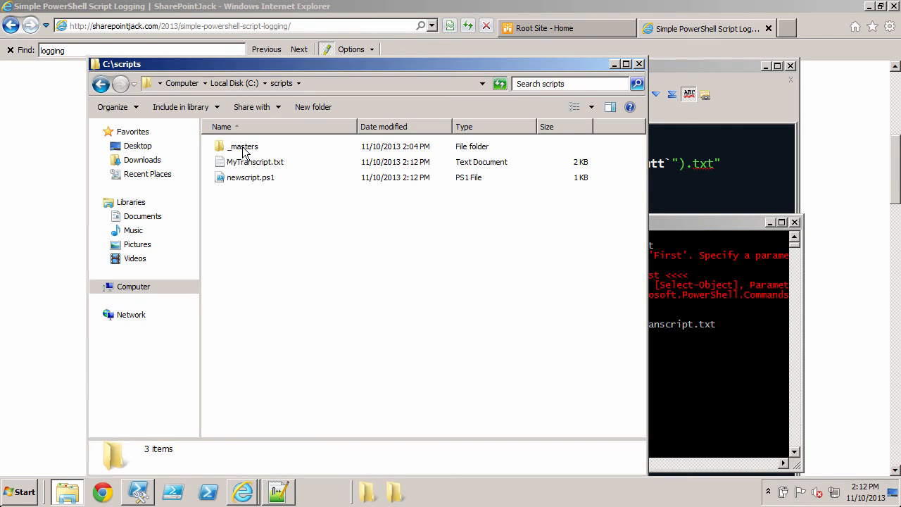
pyautogui.click(233, 84)
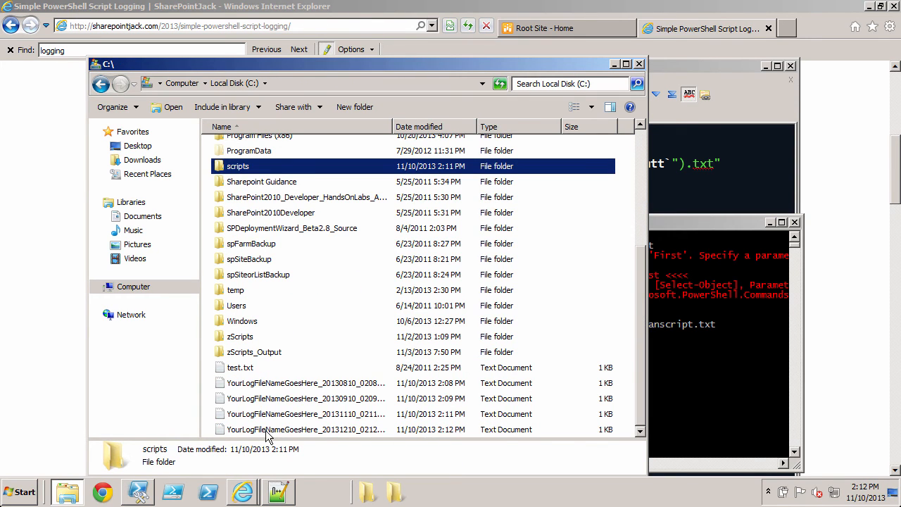
pyautogui.rightClick(305, 430)
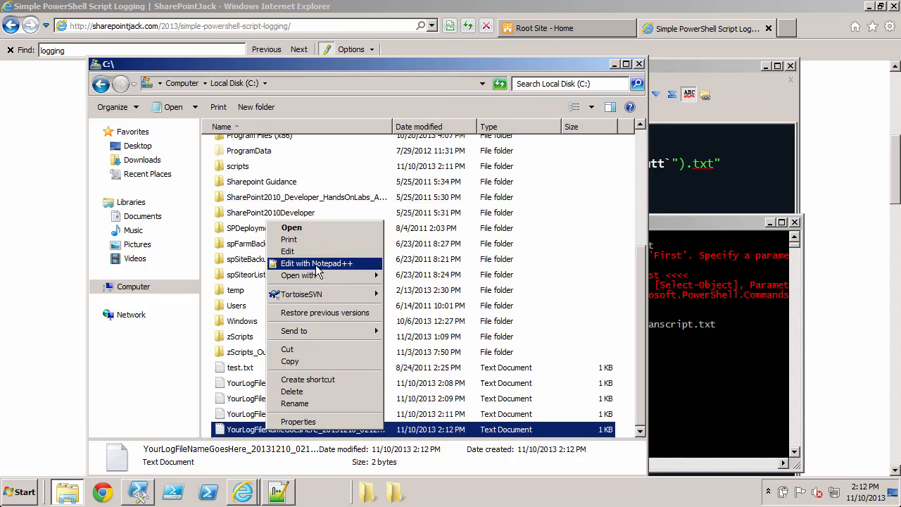
pyautogui.click(317, 262)
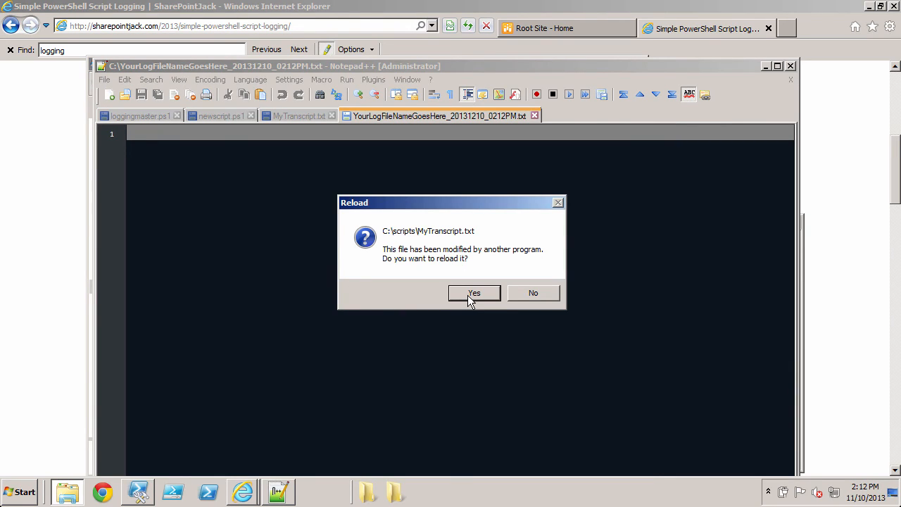
pyautogui.click(474, 293)
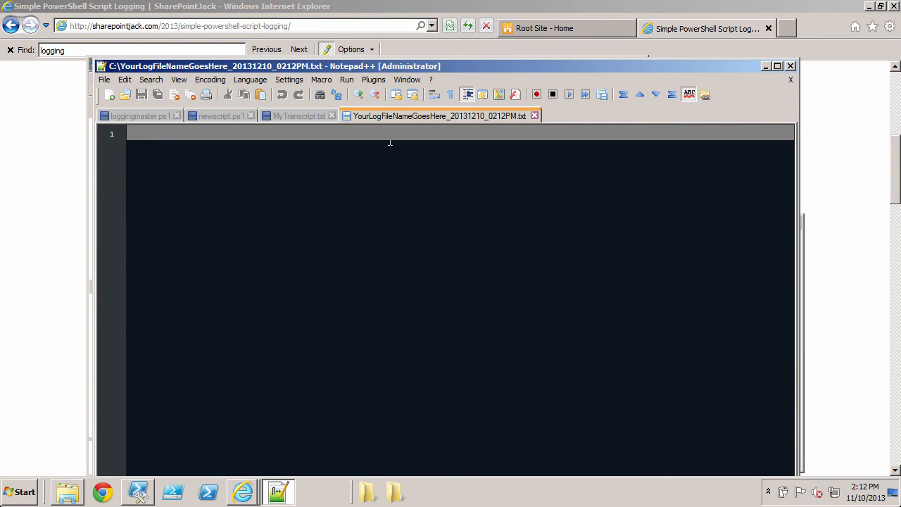
pyautogui.moveTo(437, 116)
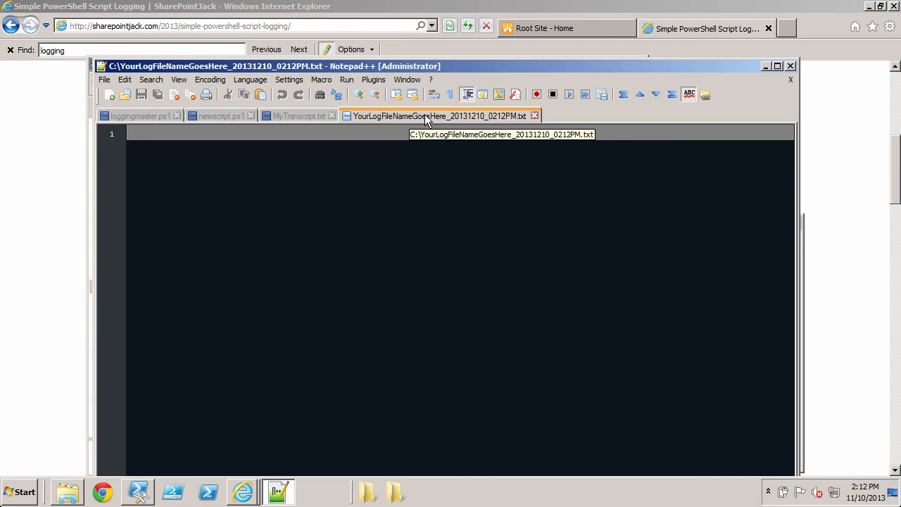
pyautogui.click(110, 94)
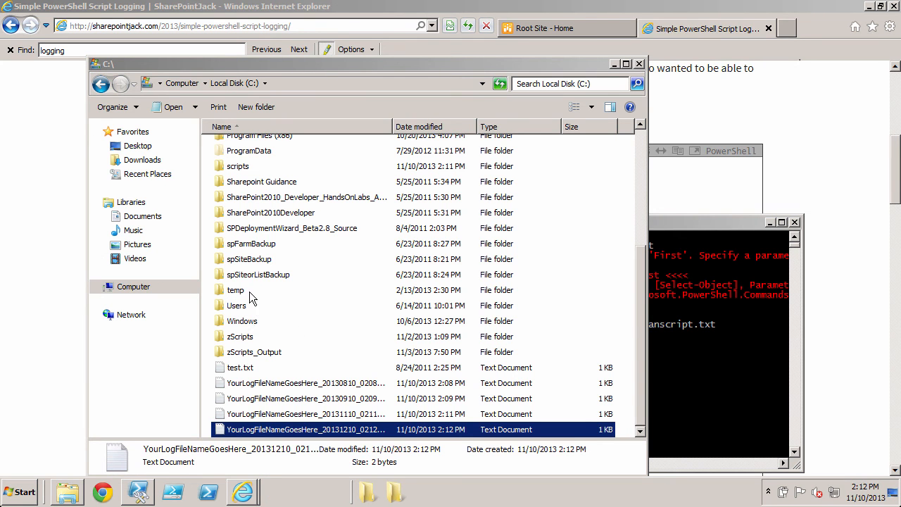
# Step: View MyTranscript.txt showing the Select-Object missing 'First' argument error
pyautogui.rightClick(243, 162)
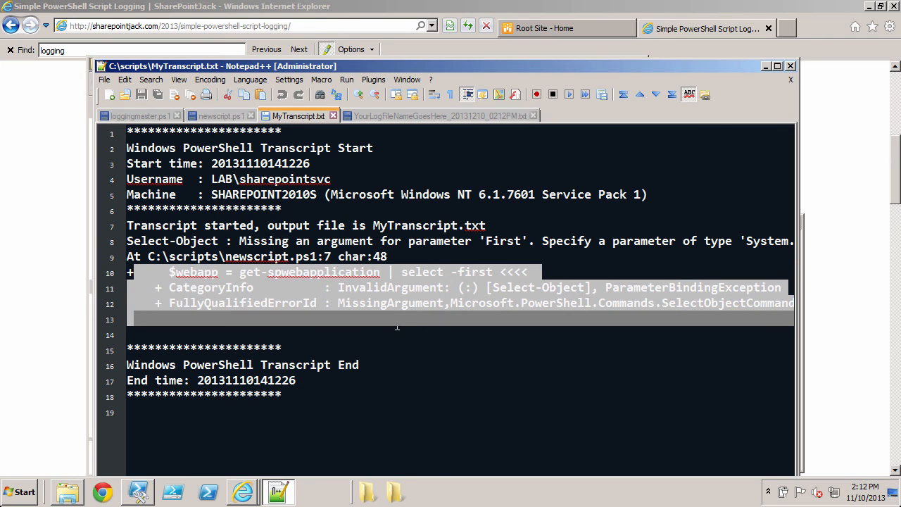
pyautogui.moveTo(353, 116)
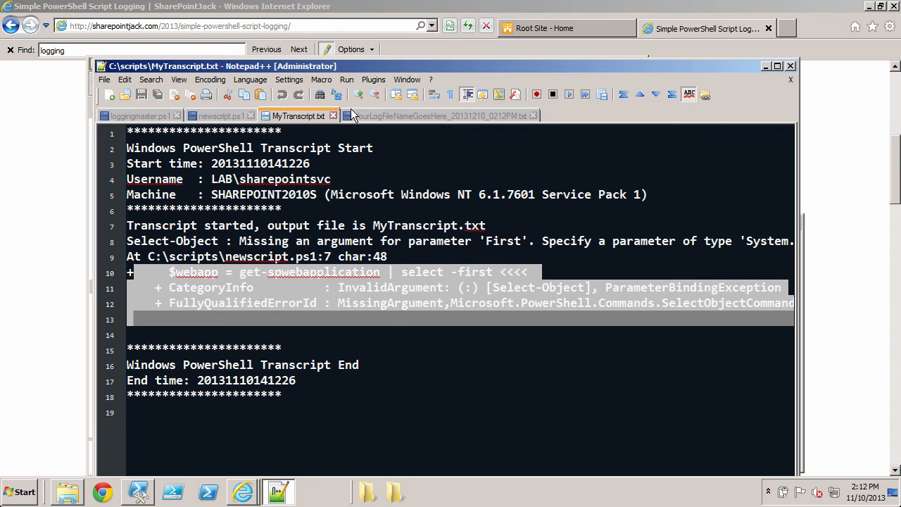
pyautogui.moveTo(357, 94)
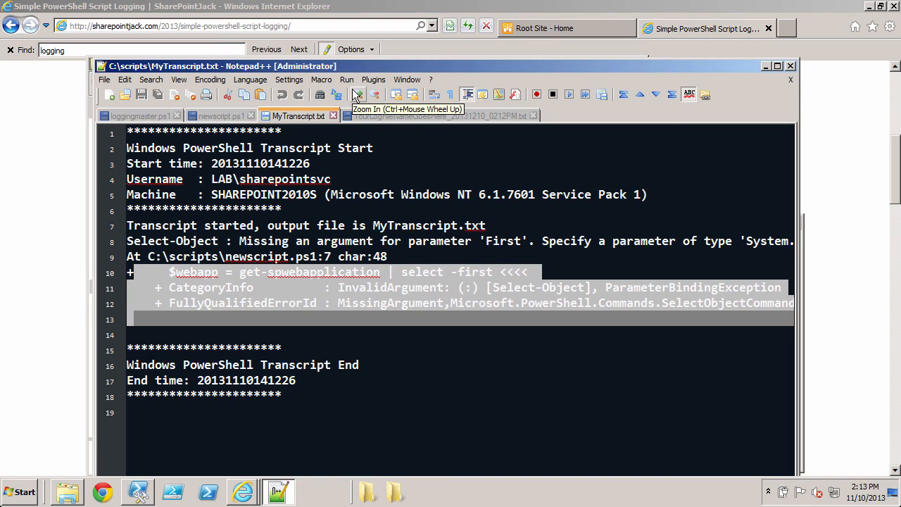
pyautogui.moveTo(336, 125)
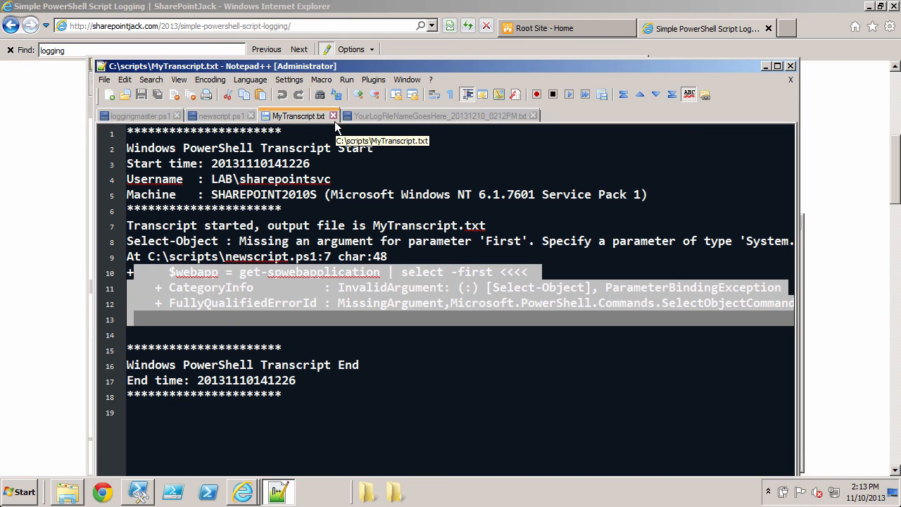
pyautogui.moveTo(345, 148)
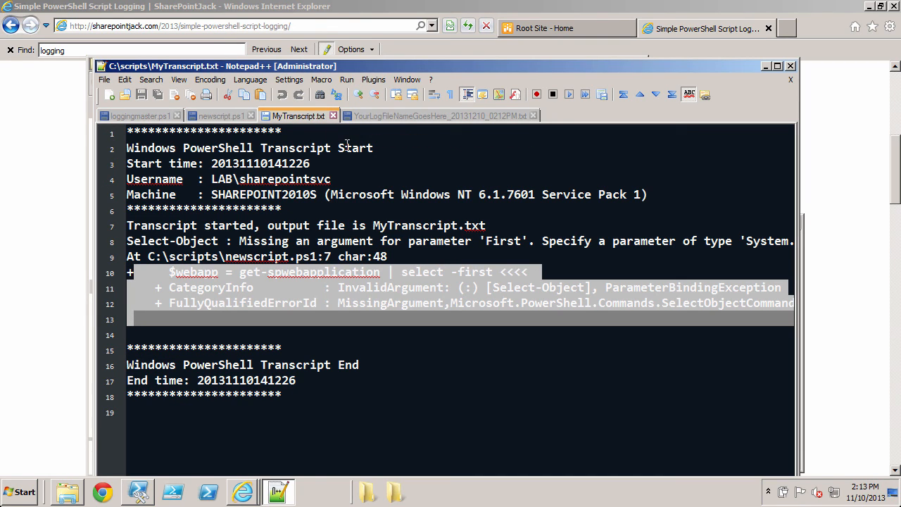